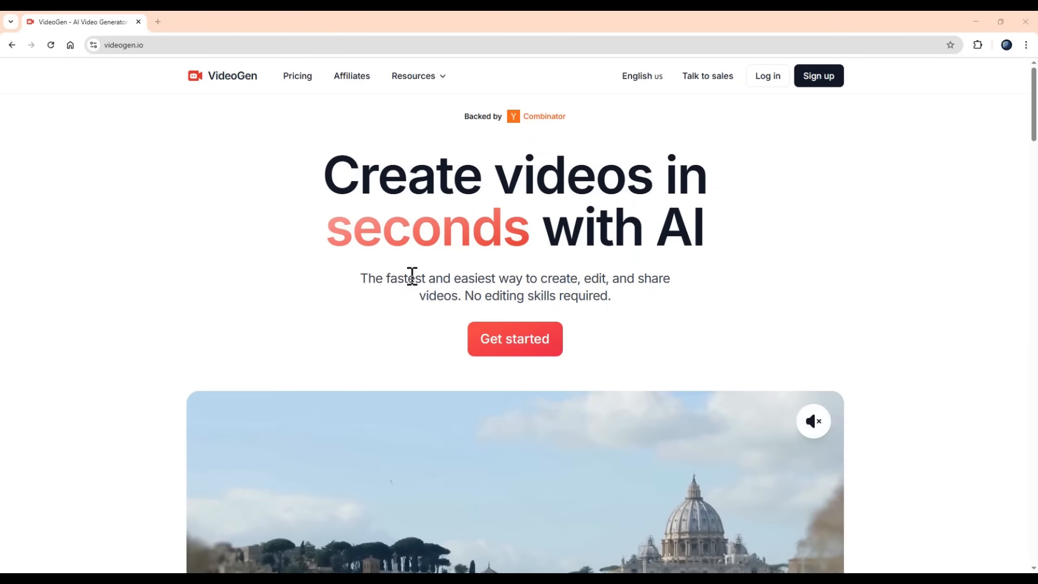
- Scroll the VideoGen homepage, then go to the Log in page
{"action": "scroll", "scroll_direction": "down", "scroll_amount": 3}
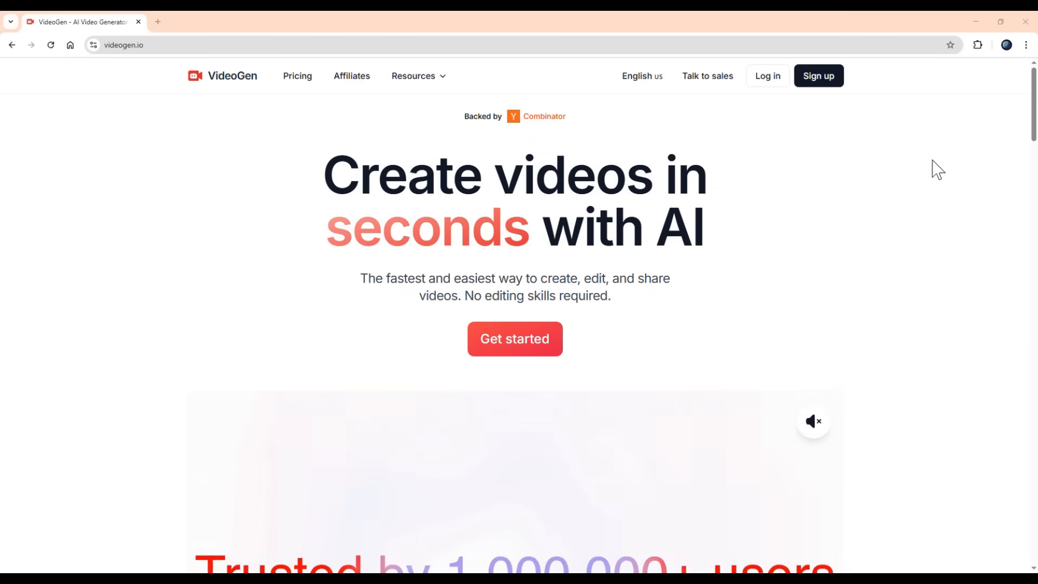
{"action": "mouse_move", "coordinate": [767, 75]}
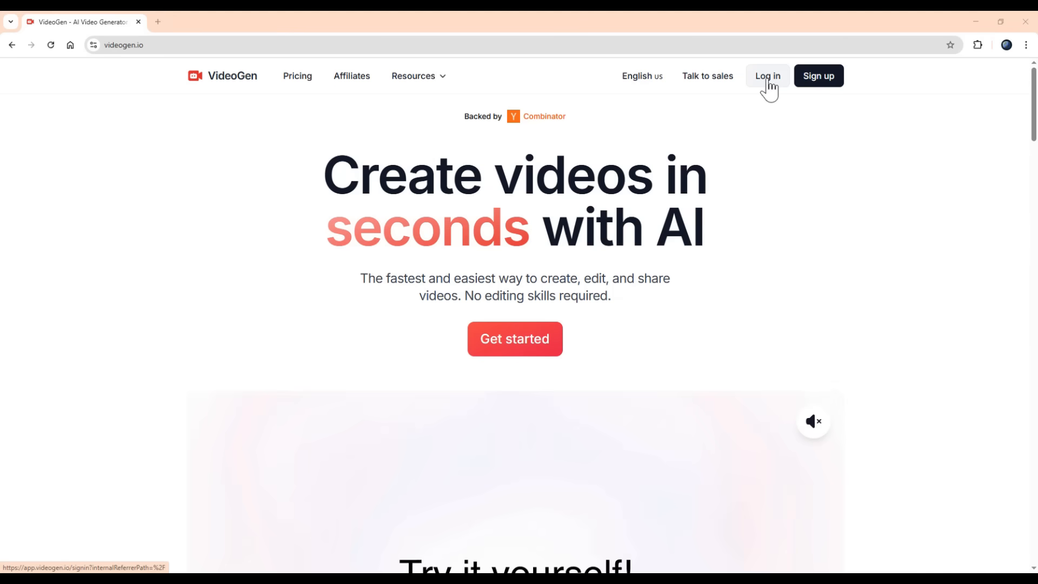
{"action": "left_click", "coordinate": [768, 76]}
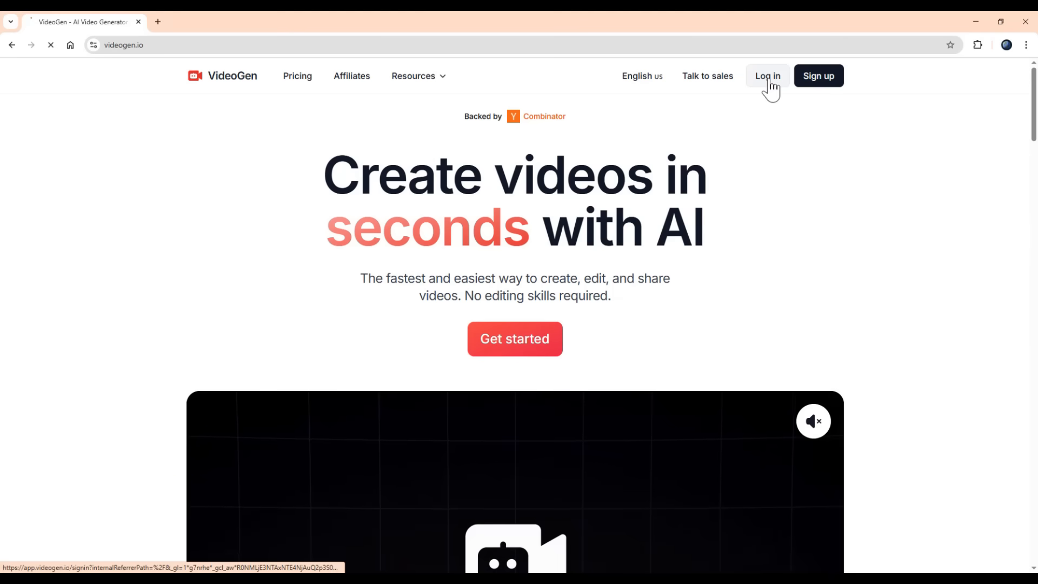
- Sign in to VideoGen with a Google account
{"action": "left_click", "coordinate": [766, 75]}
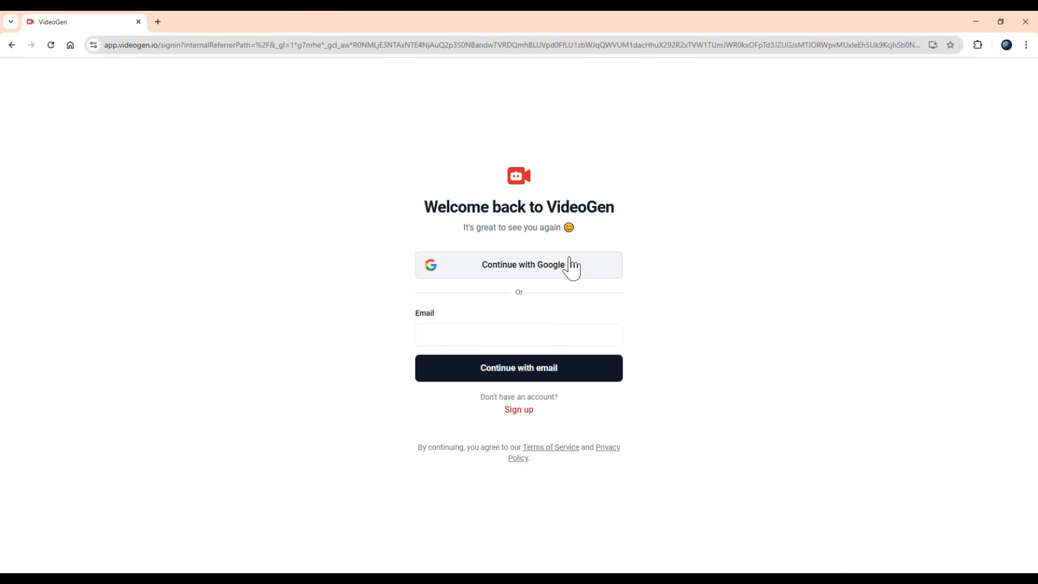
{"action": "mouse_move", "coordinate": [666, 369]}
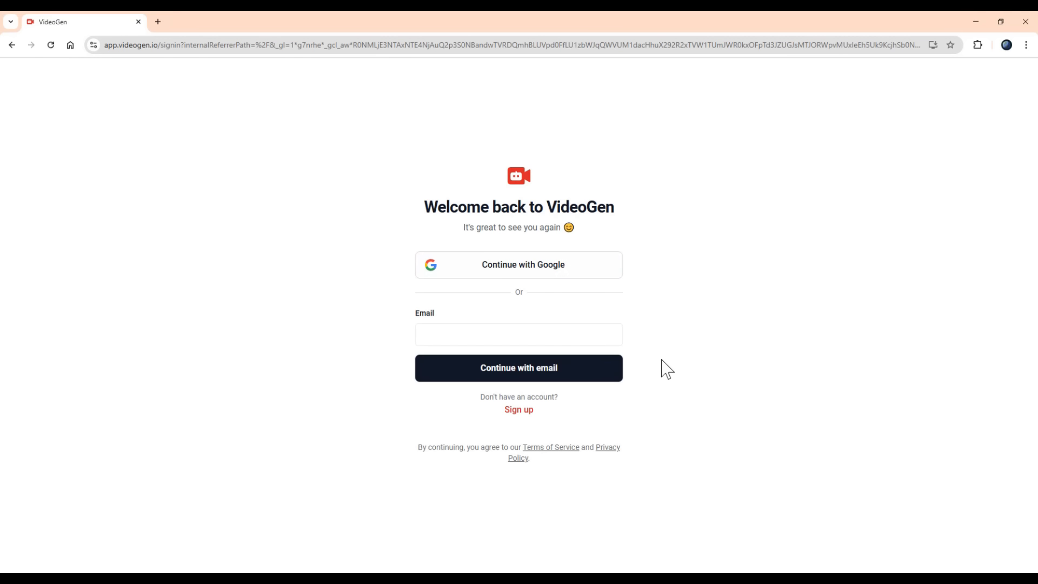
{"action": "mouse_move", "coordinate": [646, 354]}
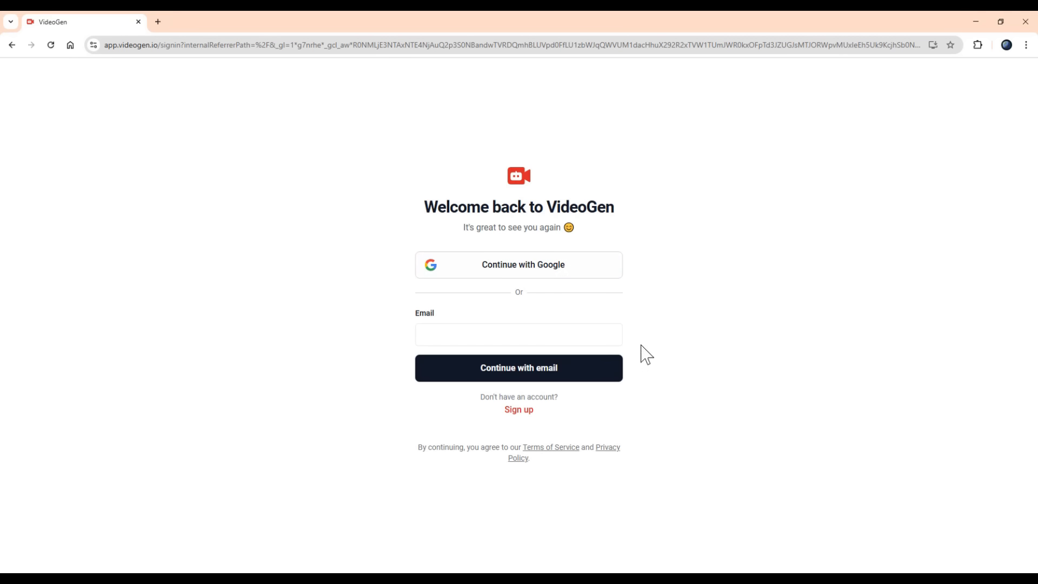
{"action": "mouse_move", "coordinate": [518, 264]}
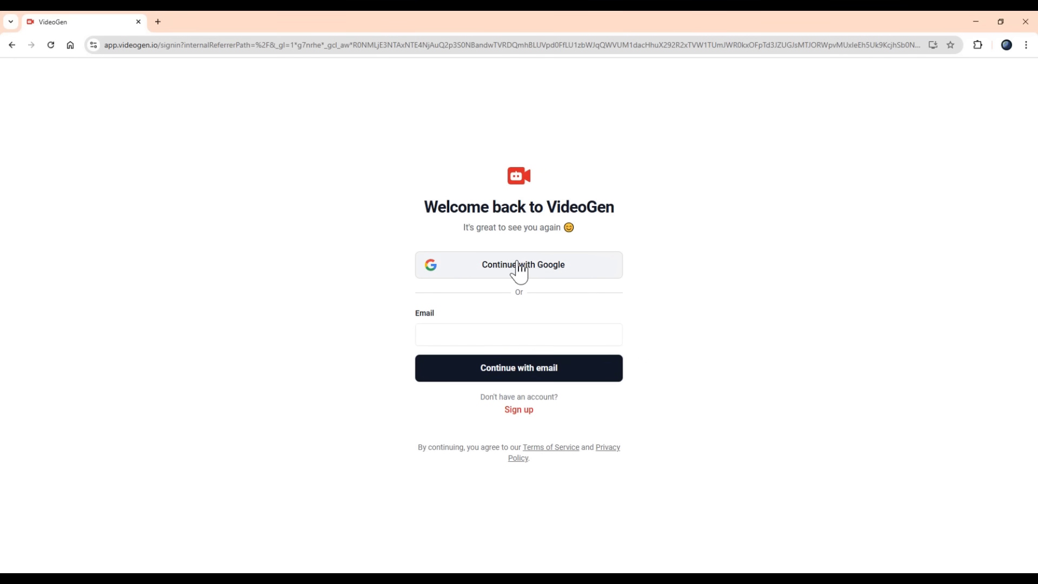
{"action": "left_click", "coordinate": [519, 264]}
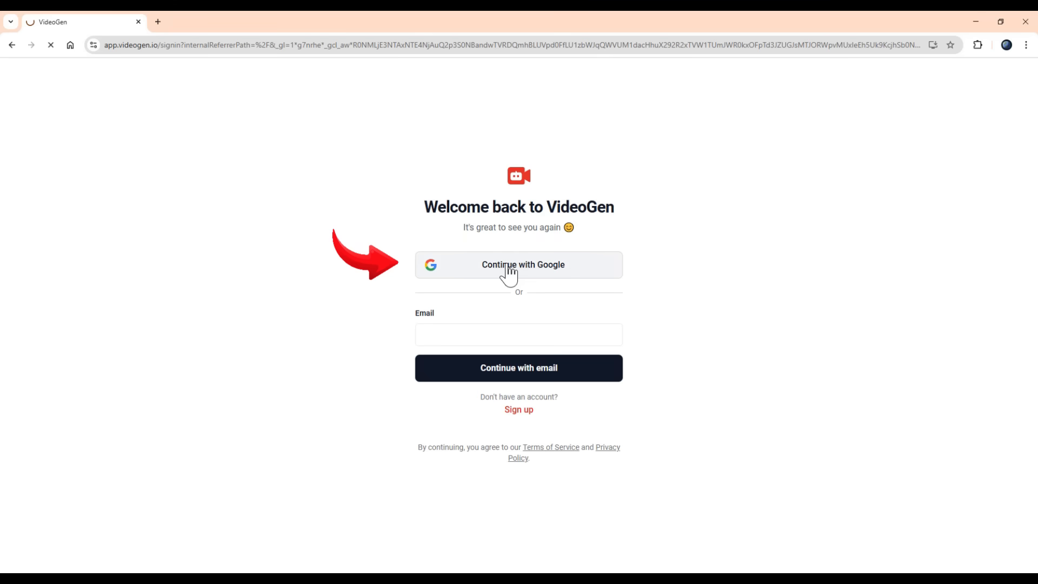
{"action": "left_click", "coordinate": [519, 264]}
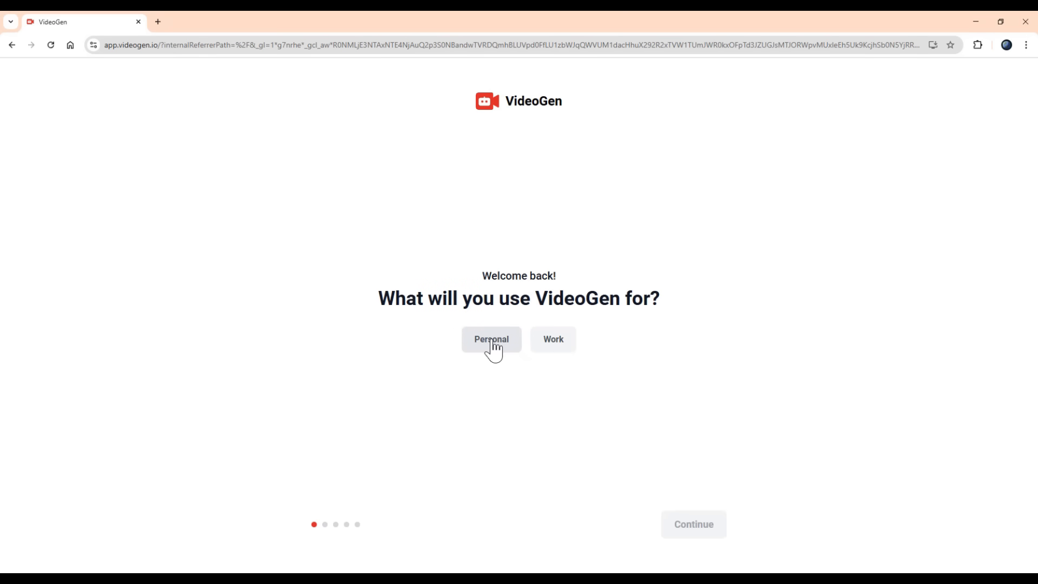
- Answer onboarding as Personal, accept the purpose and frequency answers, and skip the phone number
{"action": "left_click", "coordinate": [491, 338]}
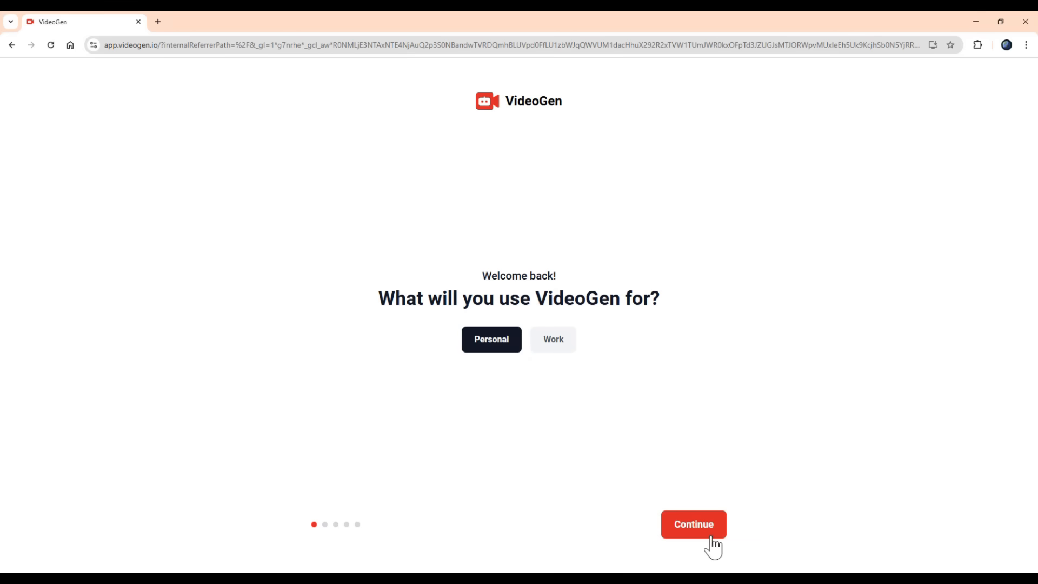
{"action": "left_click", "coordinate": [692, 524]}
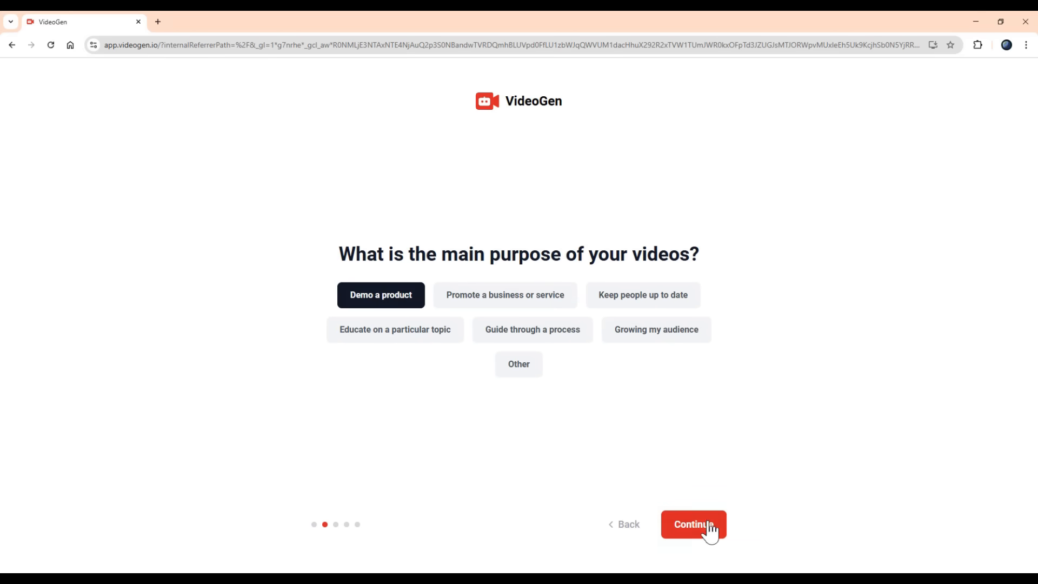
{"action": "left_click", "coordinate": [693, 524]}
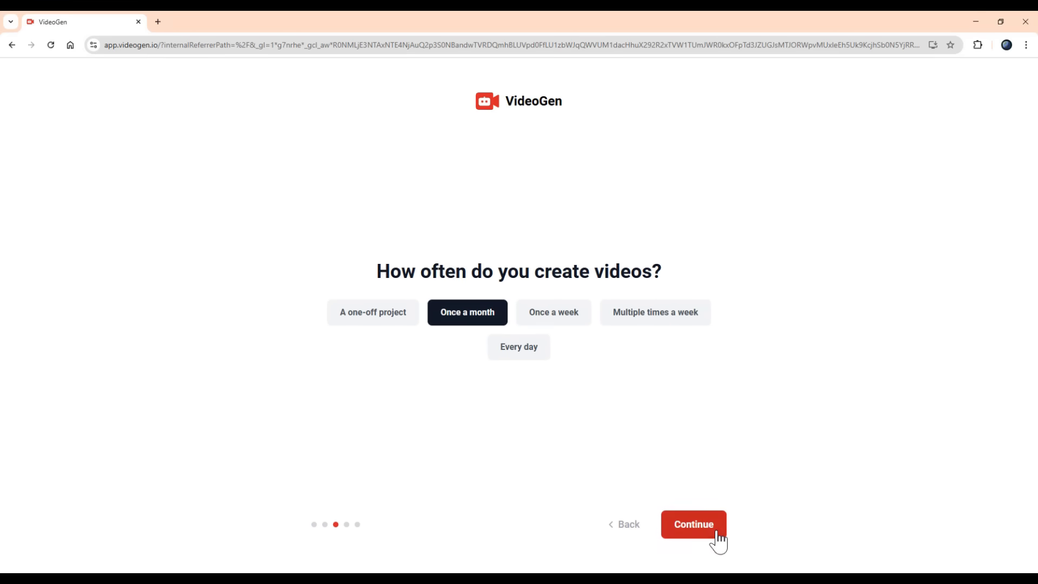
{"action": "left_click", "coordinate": [693, 524]}
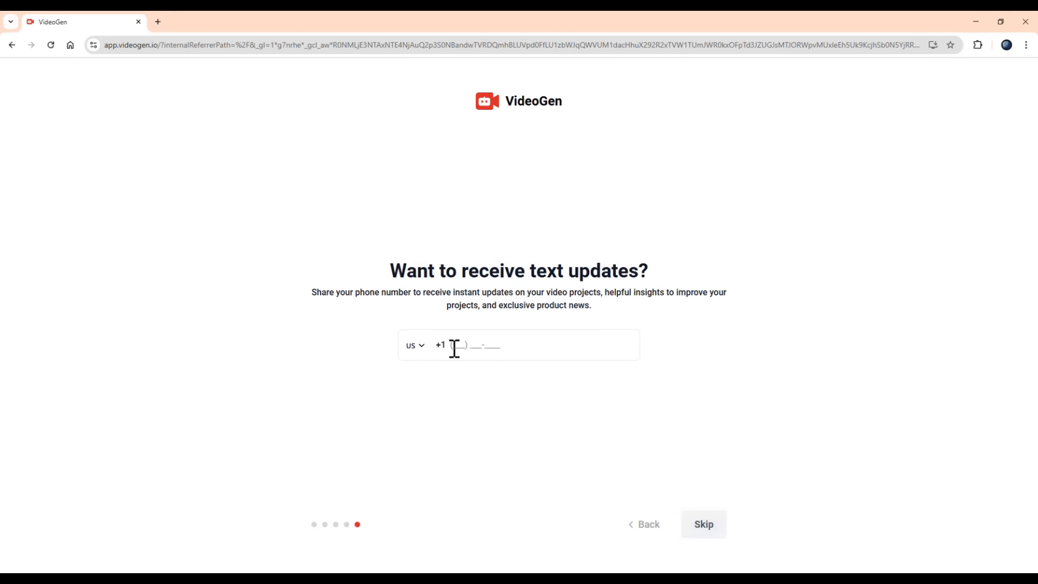
{"action": "left_click", "coordinate": [702, 524]}
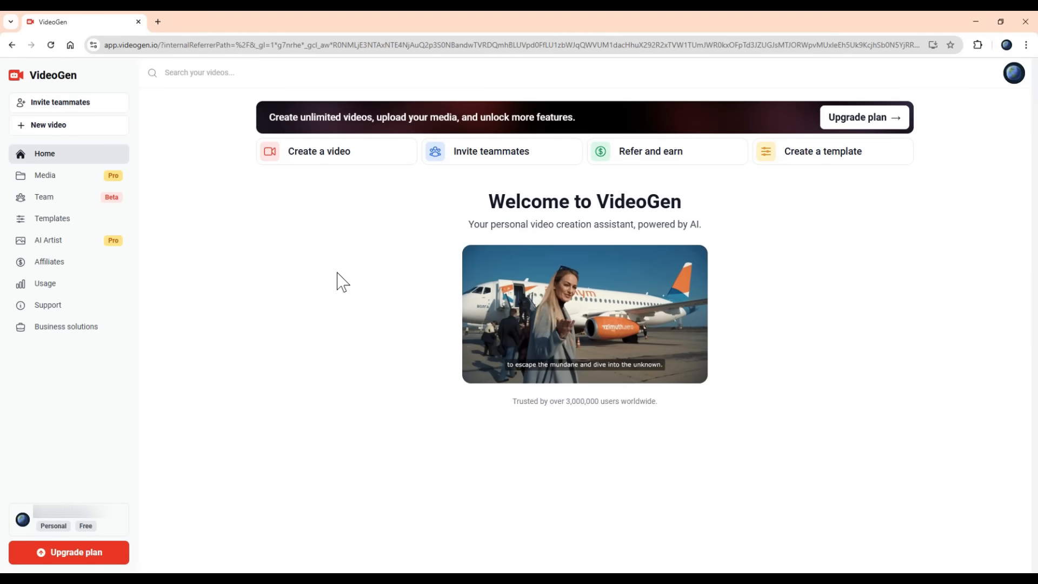
{"action": "mouse_move", "coordinate": [318, 151]}
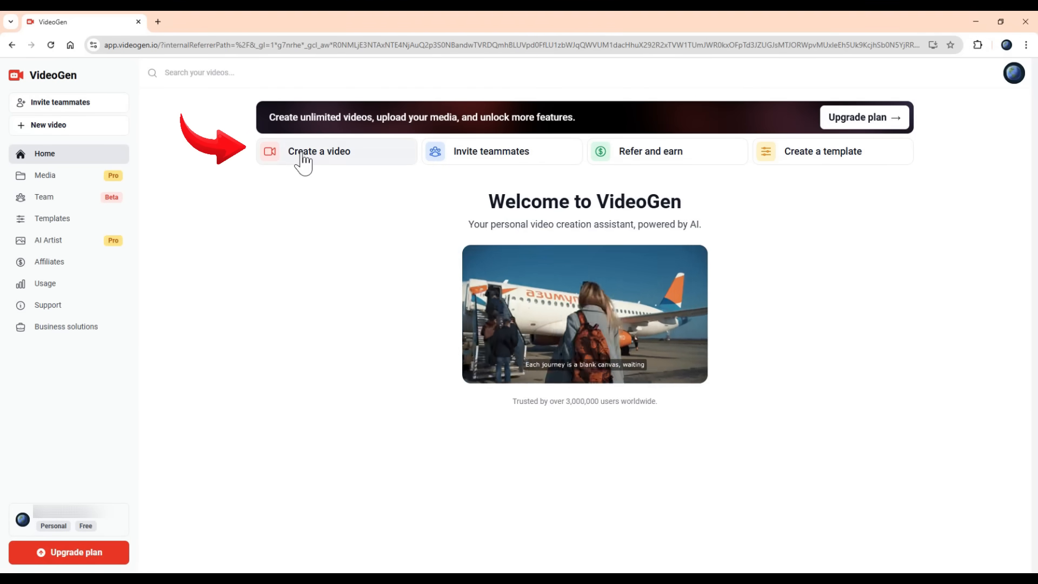
- Start a new untitled video from the dashboard's Create a video option
{"action": "left_click", "coordinate": [319, 151]}
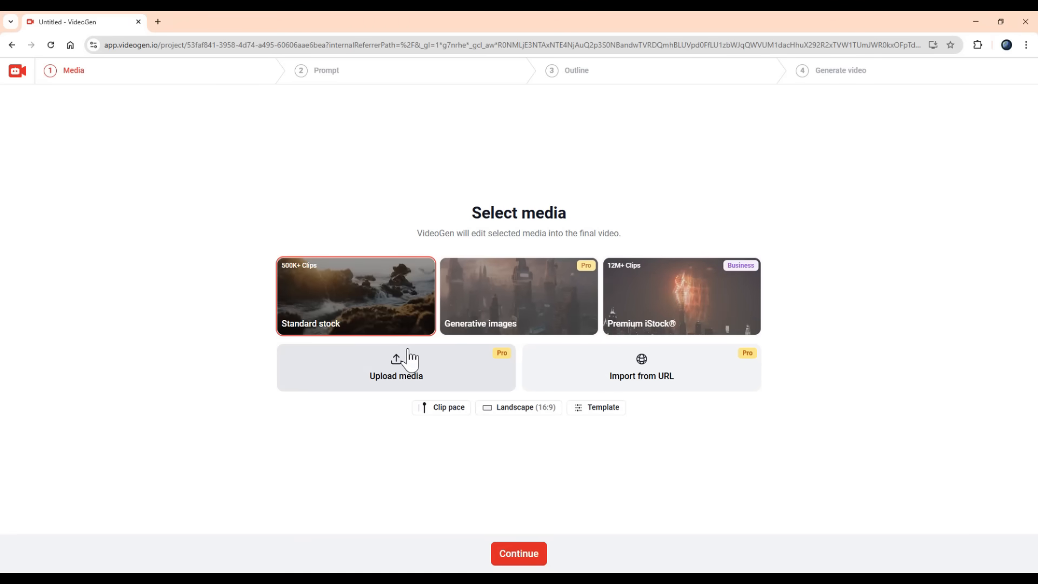
{"action": "mouse_move", "coordinate": [539, 352]}
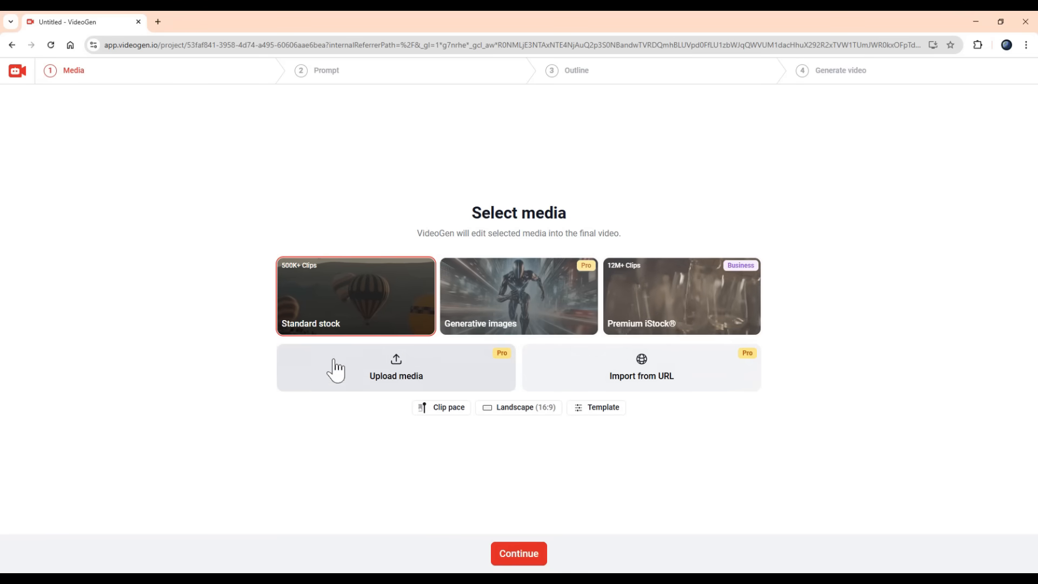
{"action": "mouse_move", "coordinate": [585, 367]}
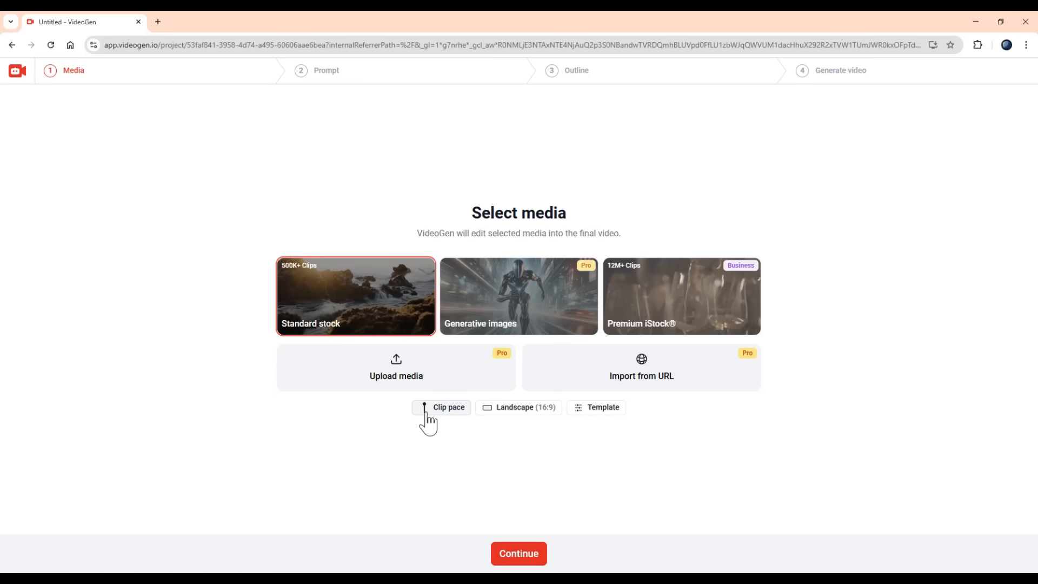
- Review the clip pace, Landscape and template options, keep Standard stock, and continue
{"action": "left_click", "coordinate": [442, 407]}
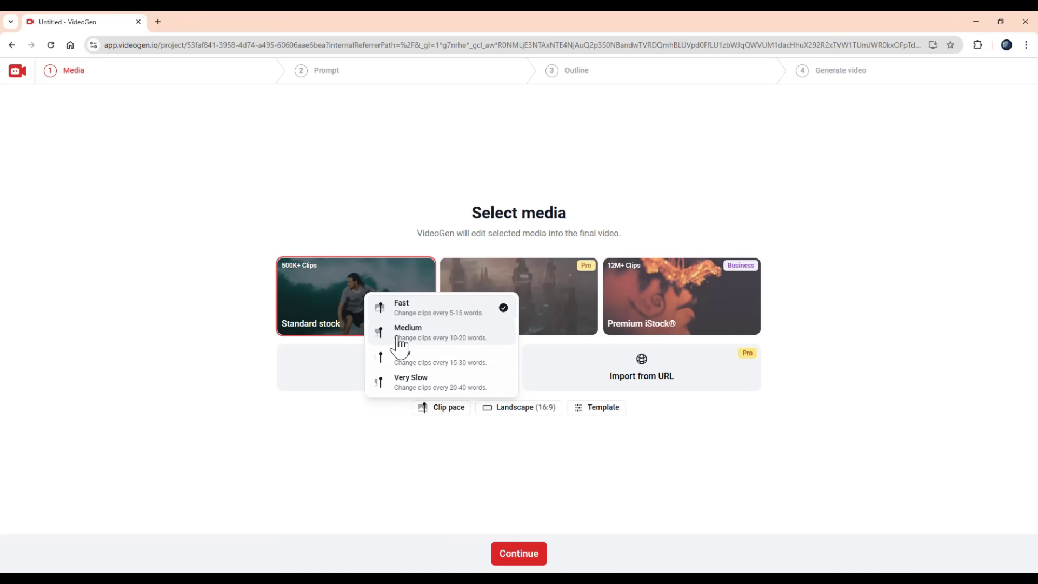
{"action": "mouse_move", "coordinate": [395, 397]}
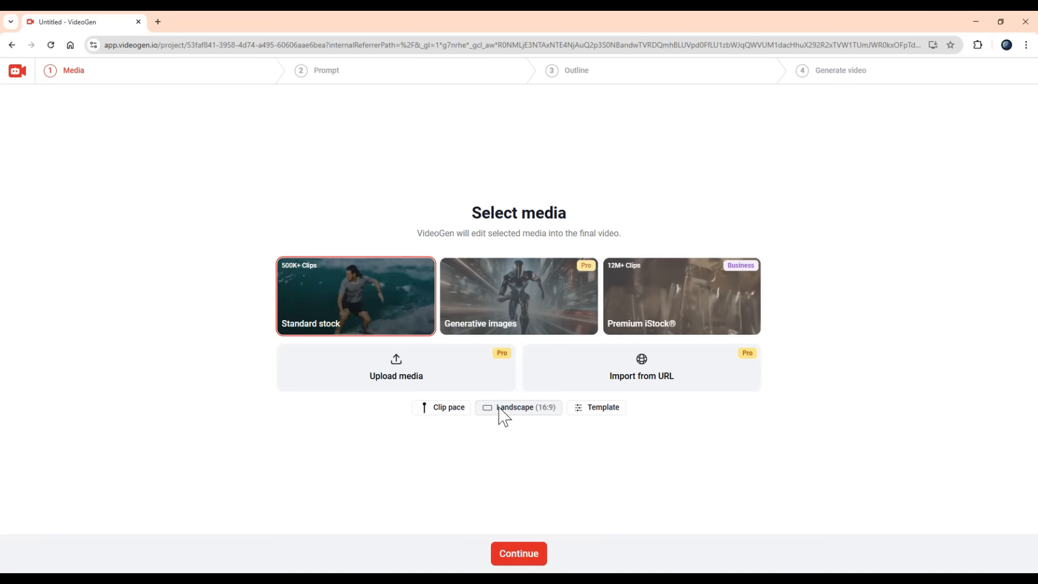
{"action": "left_click", "coordinate": [519, 407]}
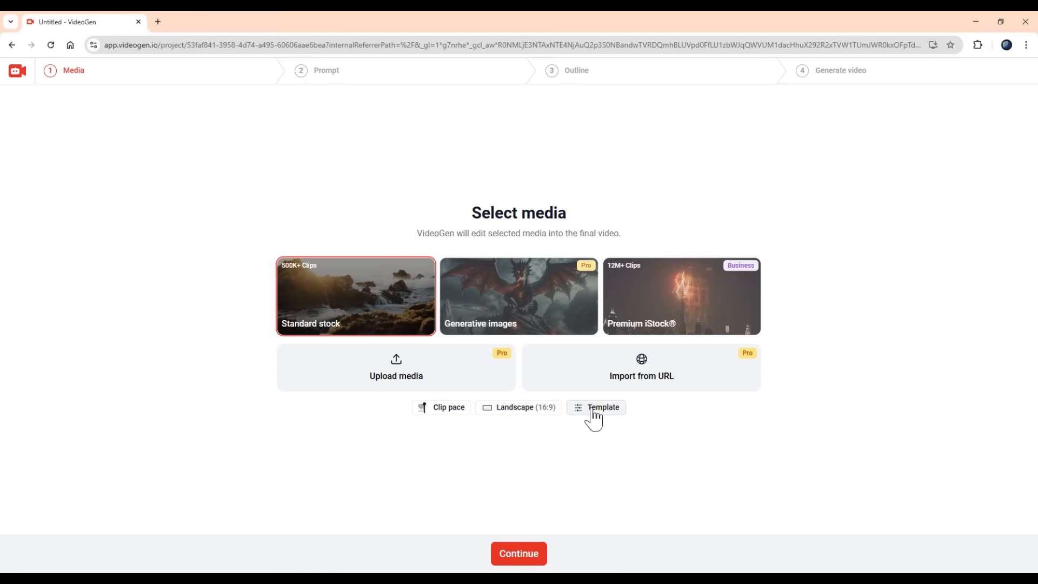
{"action": "left_click", "coordinate": [603, 407]}
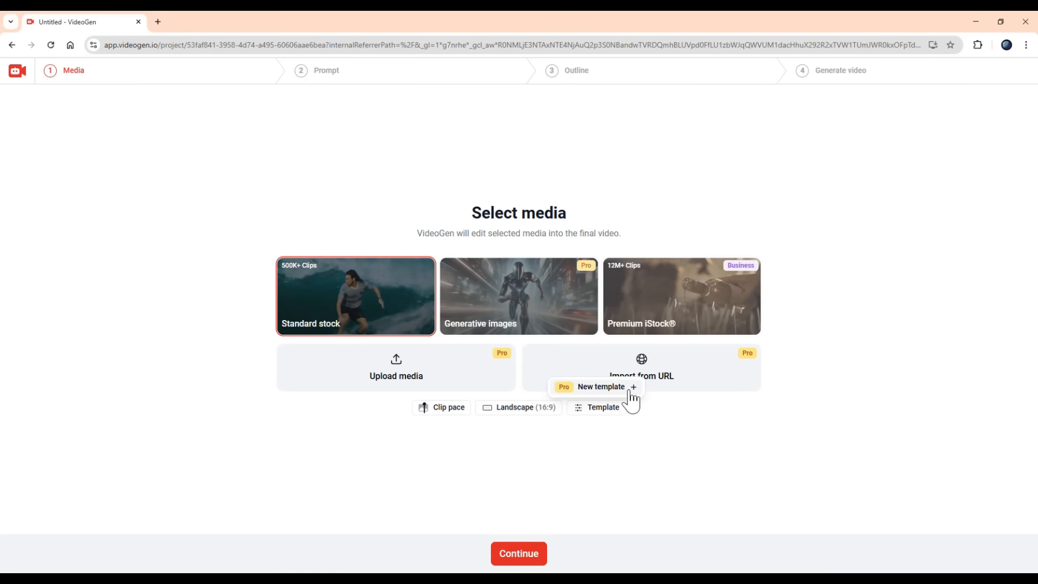
{"action": "mouse_move", "coordinate": [499, 431]}
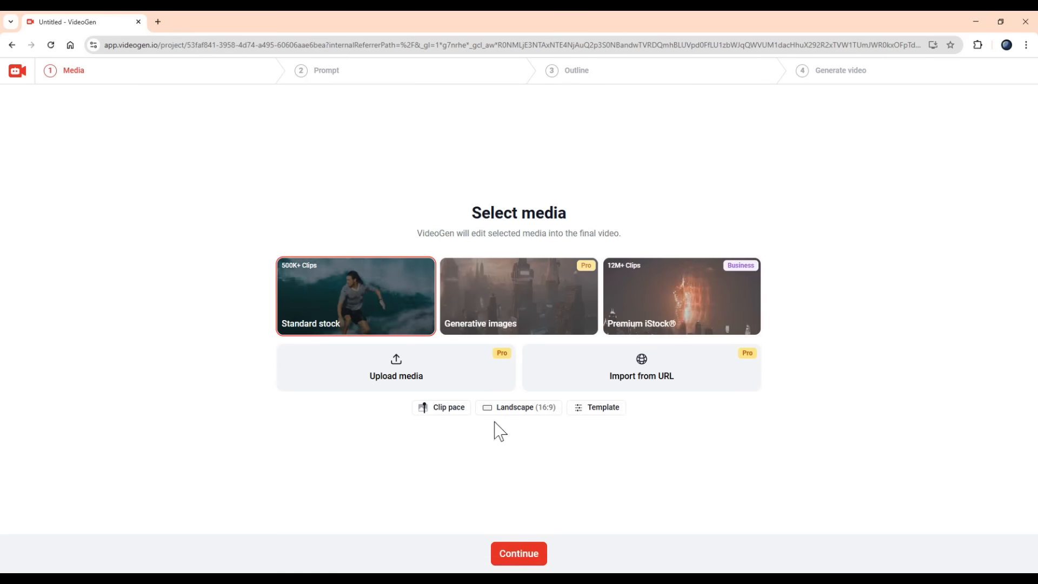
{"action": "left_click", "coordinate": [519, 552]}
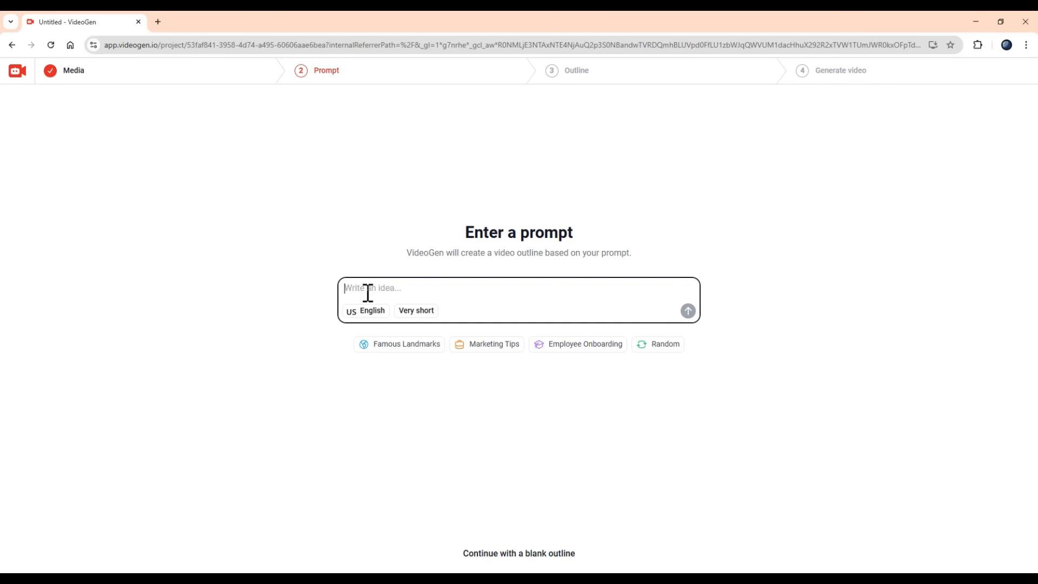
- Submit the prompt 'how to make money online by video marketing' to generate an outline
{"action": "type", "text": "how to make money online by video marketing"}
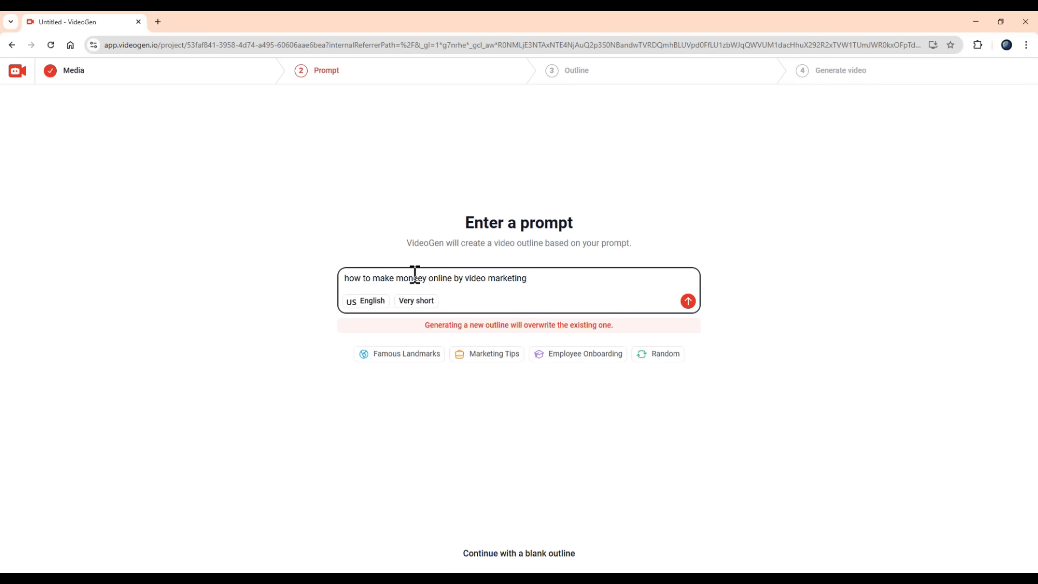
{"action": "type", "text": "e"}
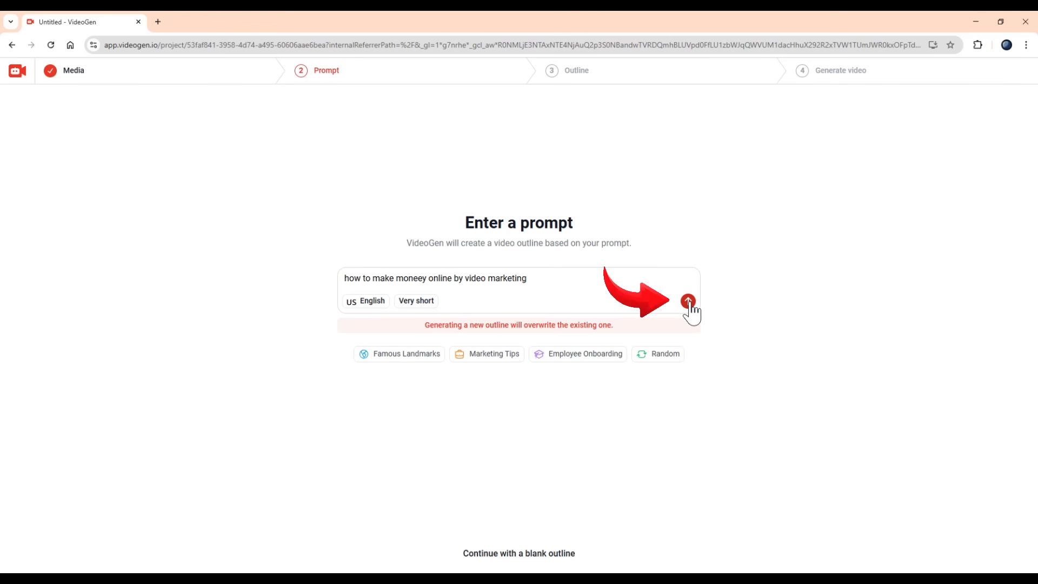
{"action": "left_click", "coordinate": [687, 300]}
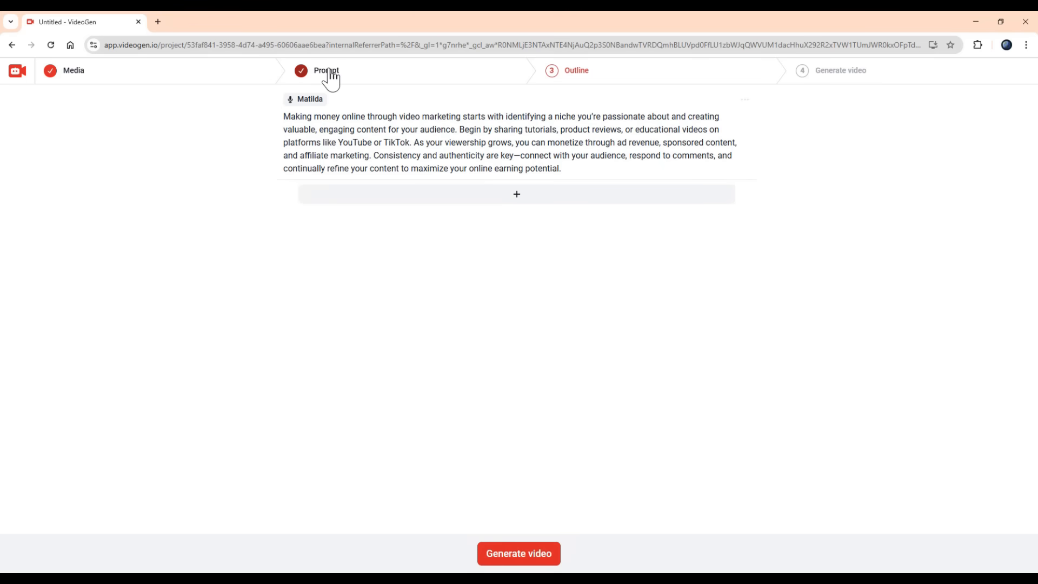
{"action": "mouse_move", "coordinate": [331, 78]}
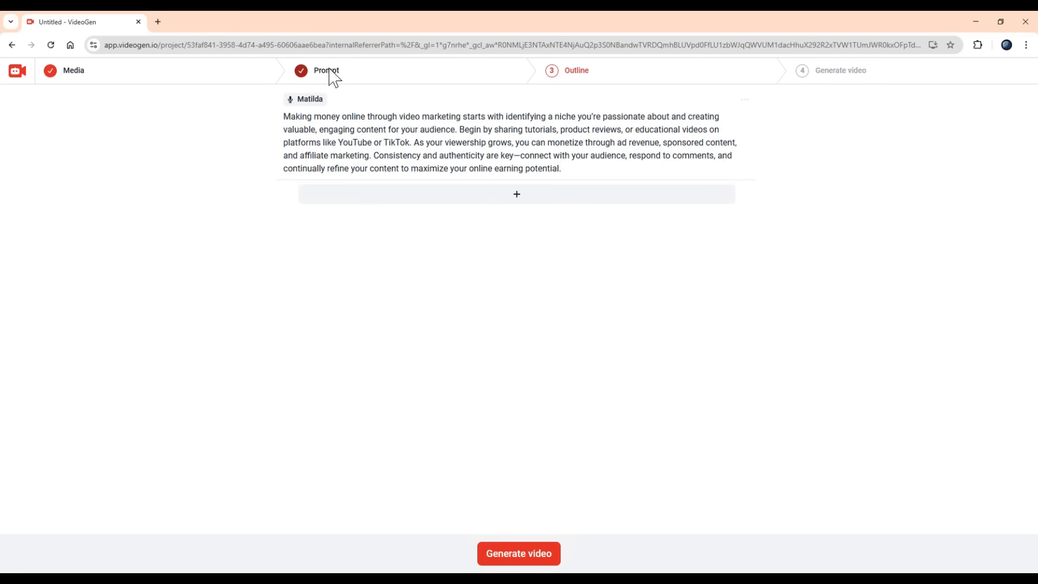
- Add a blank second narration block and generate the video from the outline
{"action": "left_click", "coordinate": [516, 194]}
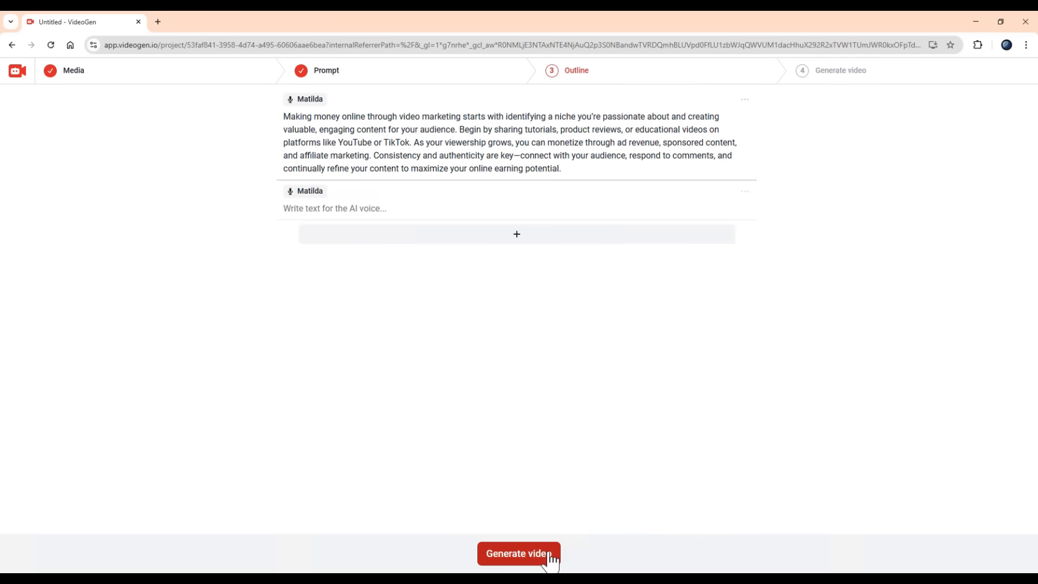
{"action": "mouse_move", "coordinate": [336, 207]}
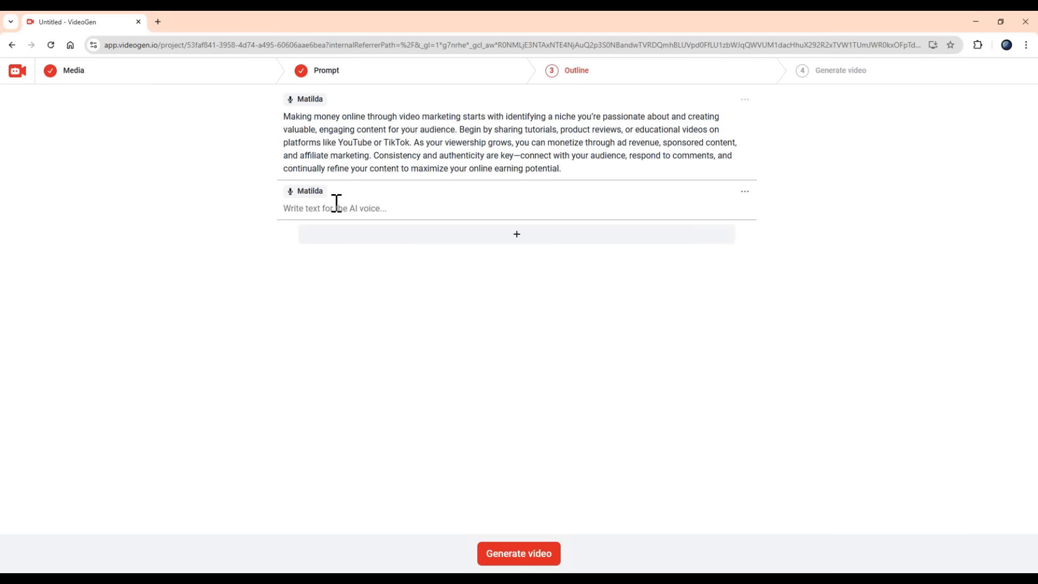
{"action": "mouse_move", "coordinate": [533, 547]}
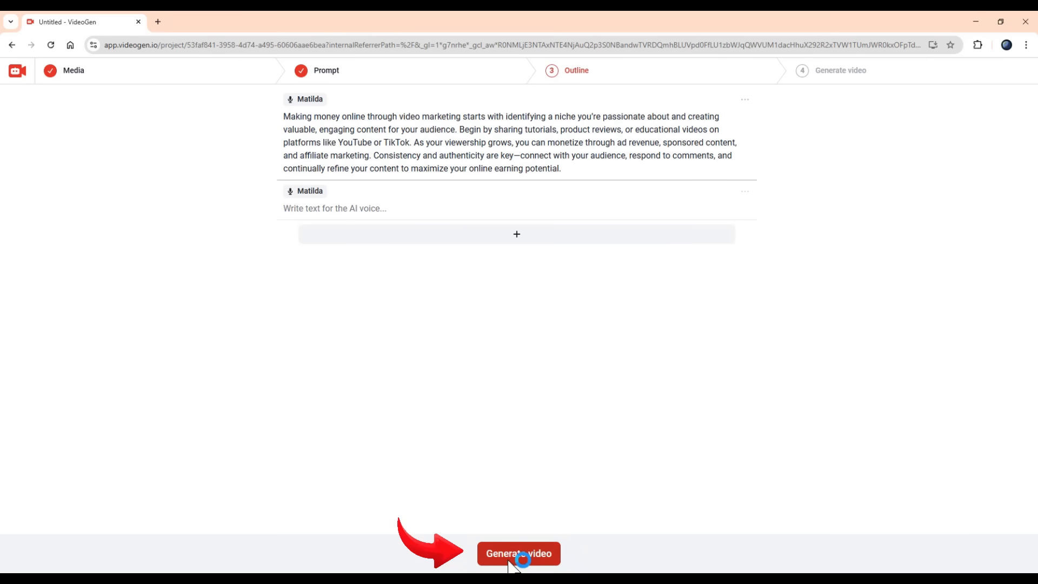
{"action": "left_click", "coordinate": [518, 554]}
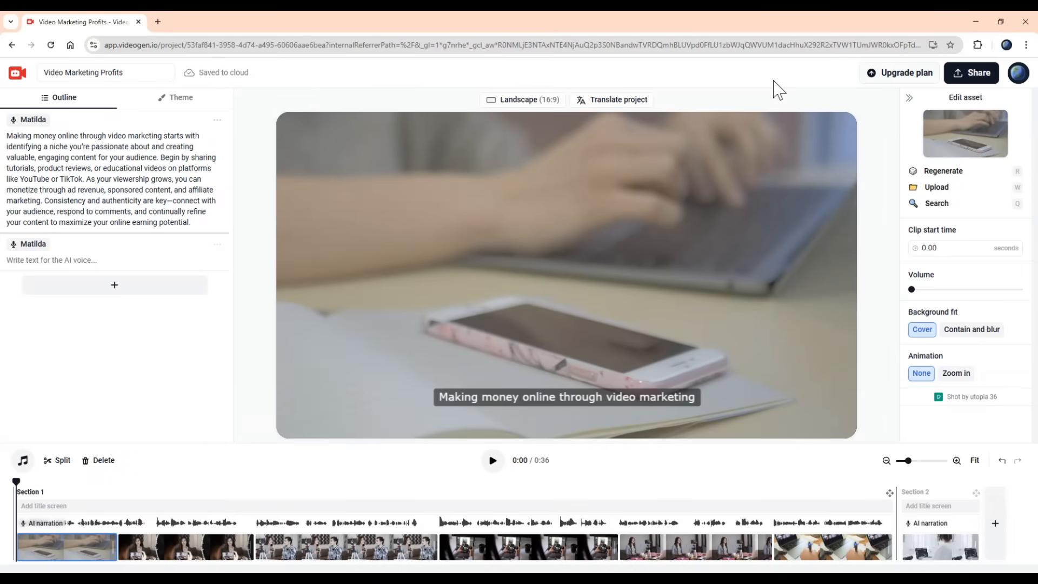
{"action": "mouse_move", "coordinate": [260, 456]}
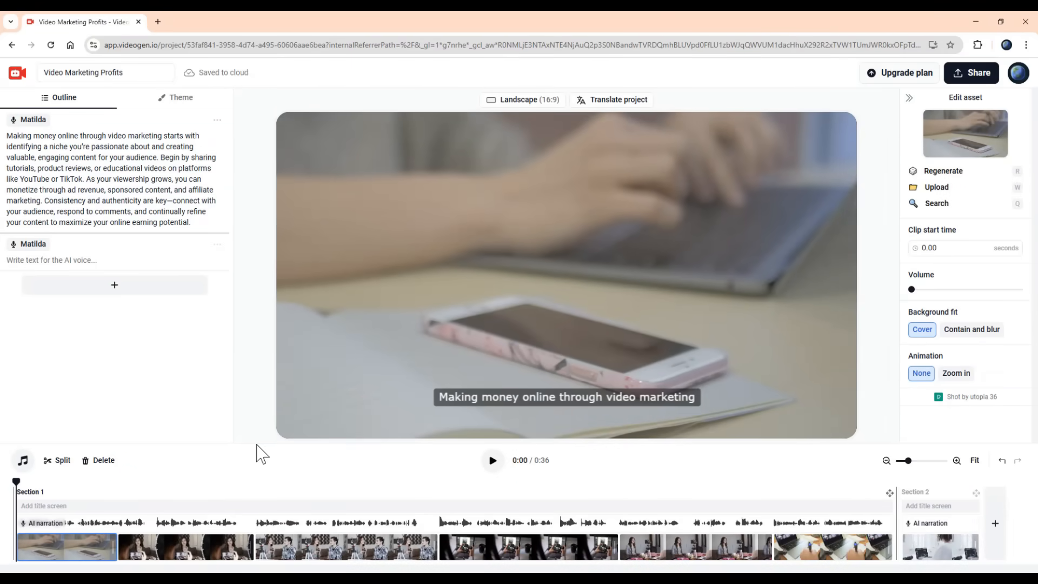
{"action": "mouse_move", "coordinate": [221, 341]}
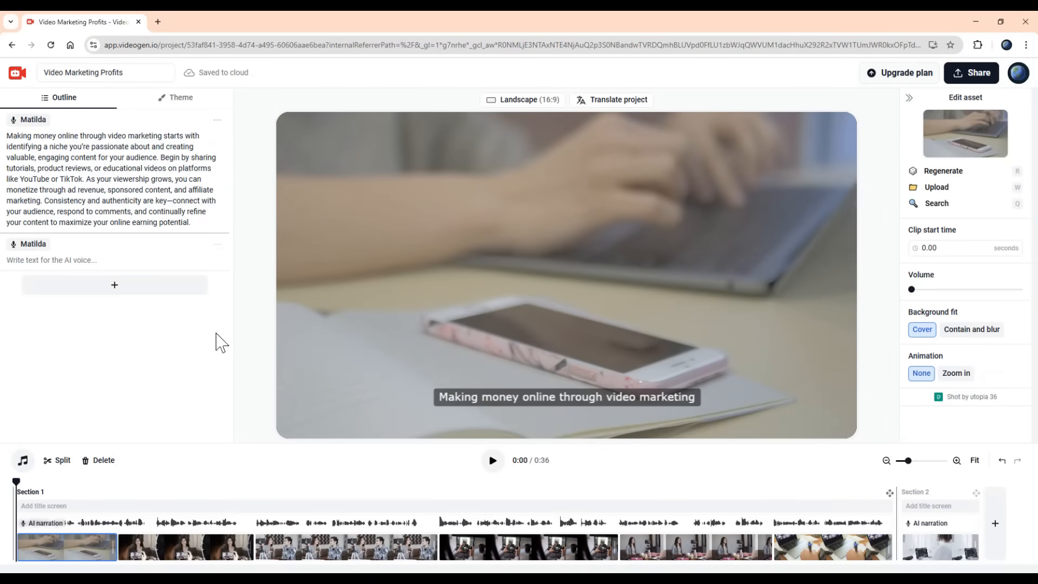
{"action": "mouse_move", "coordinate": [210, 516]}
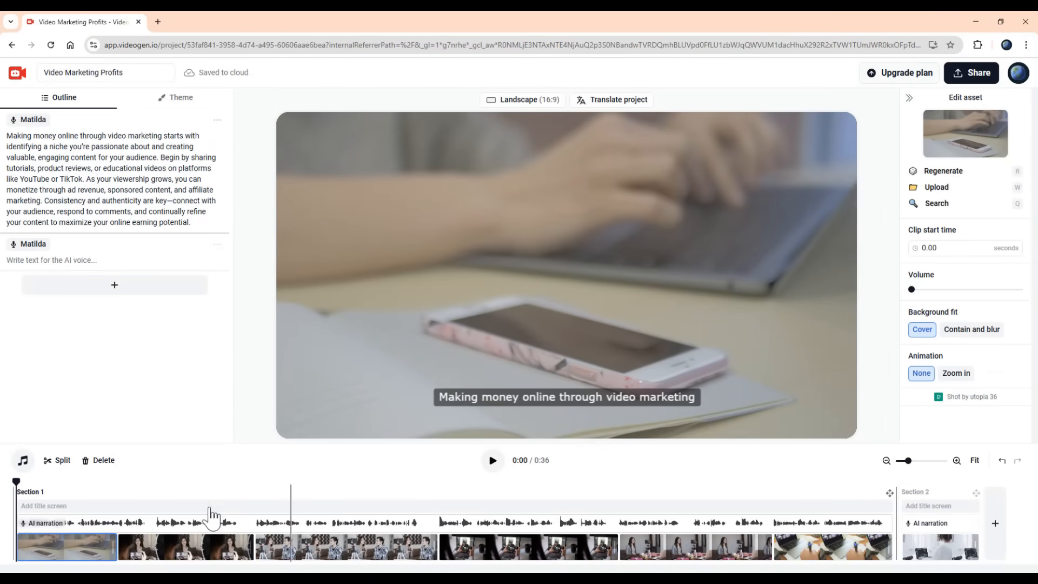
{"action": "left_click", "coordinate": [443, 505]}
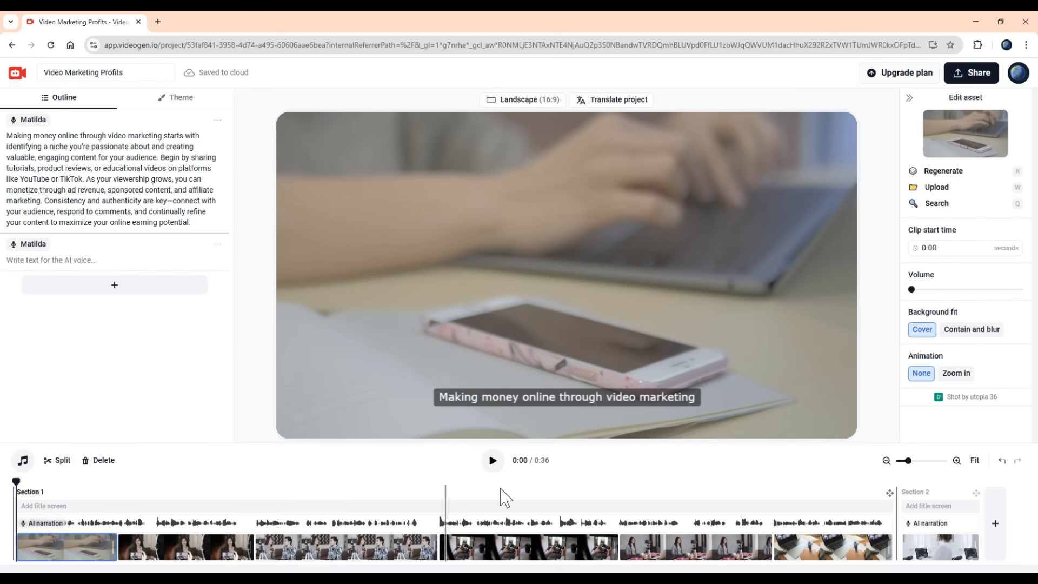
{"action": "left_click", "coordinate": [492, 460]}
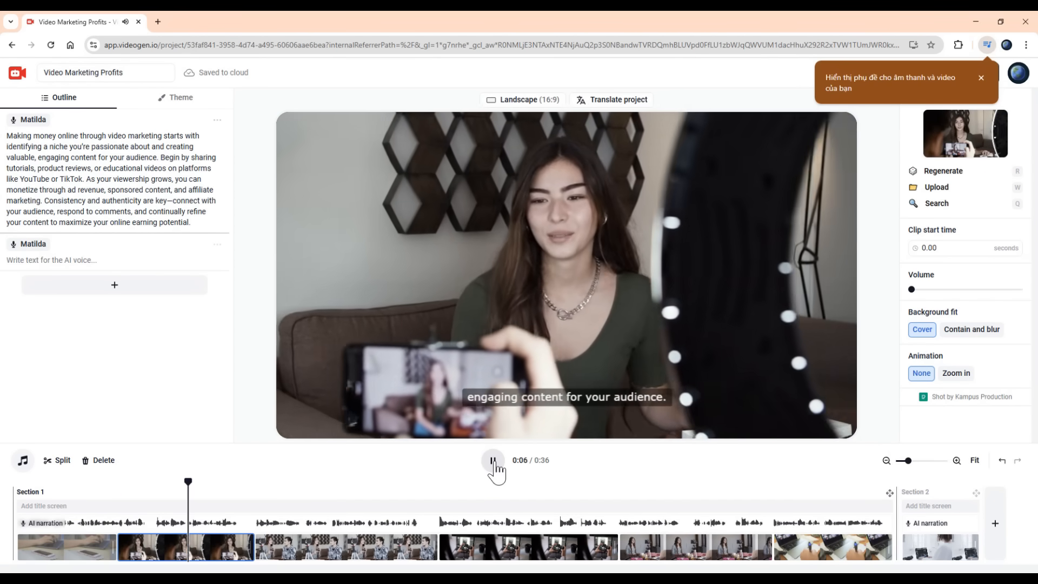
{"action": "left_click", "coordinate": [493, 460]}
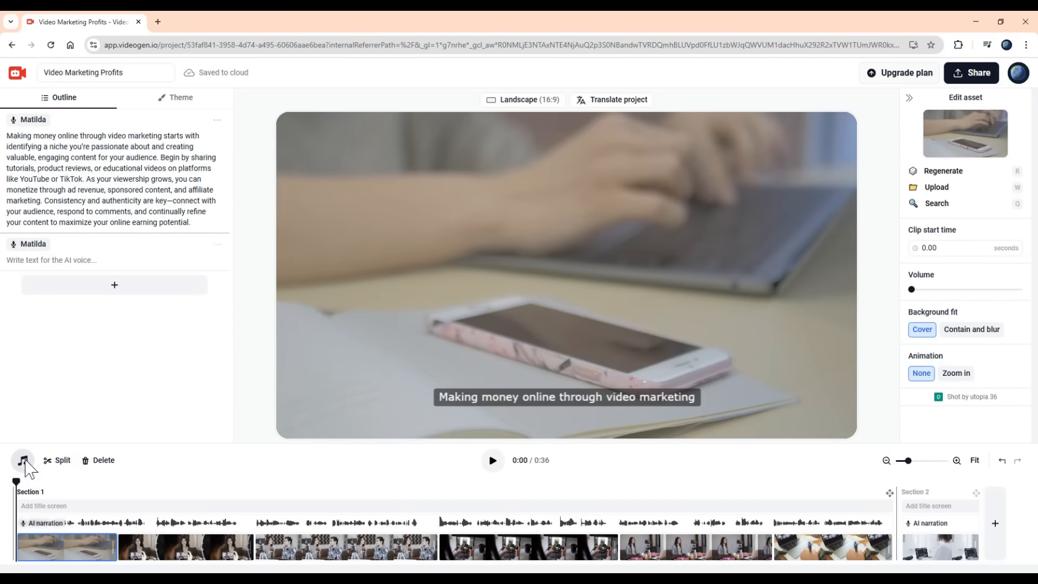
{"action": "left_click", "coordinate": [23, 460]}
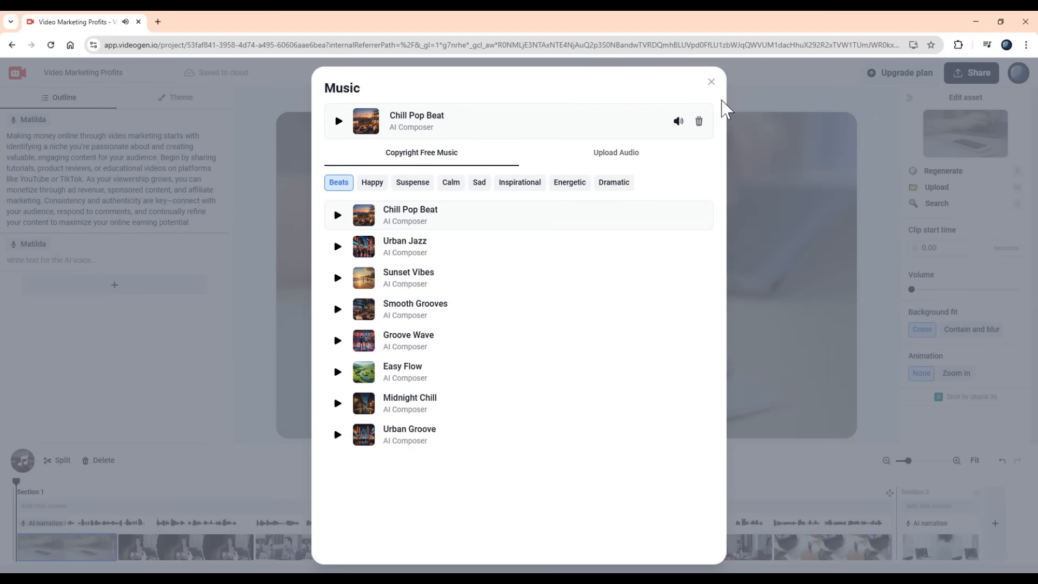
{"action": "mouse_move", "coordinate": [715, 89]}
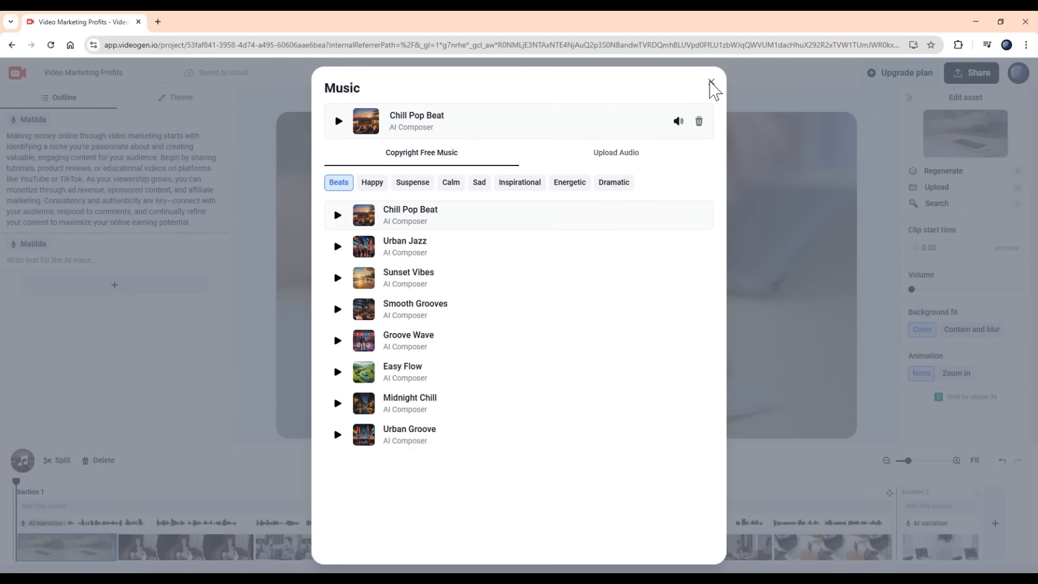
- Close the music library dialog
{"action": "left_click", "coordinate": [712, 85]}
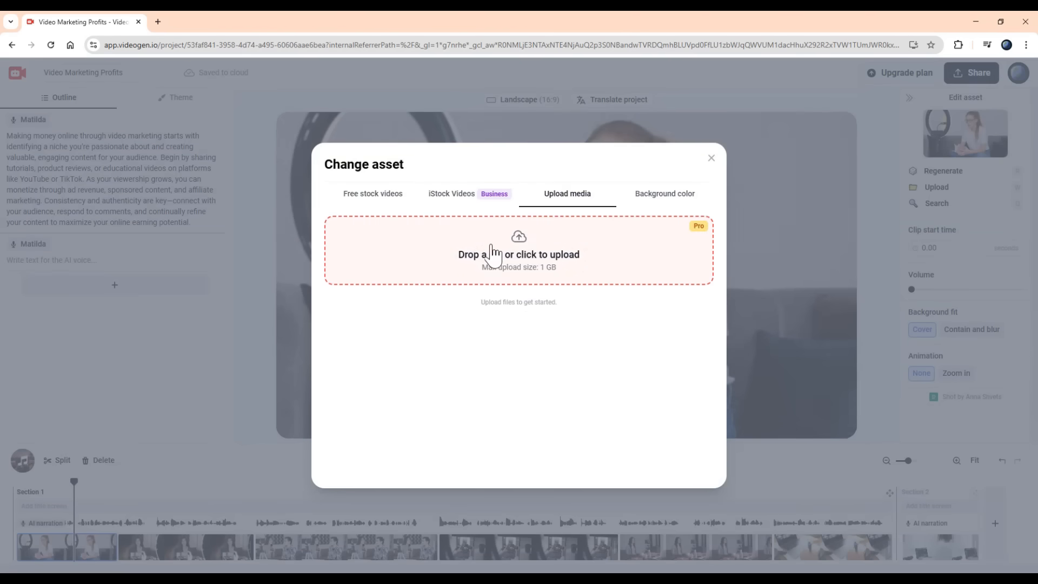
- Replace the opening clip with the 'make money' stock clip of hands counting cash, without animation
{"action": "left_click", "coordinate": [710, 157]}
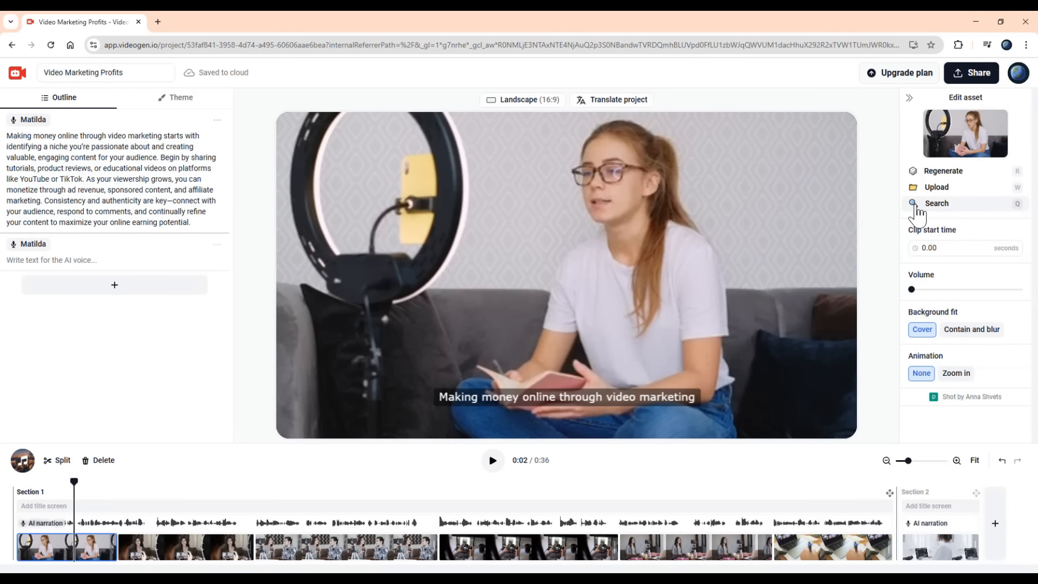
{"action": "left_click", "coordinate": [937, 204]}
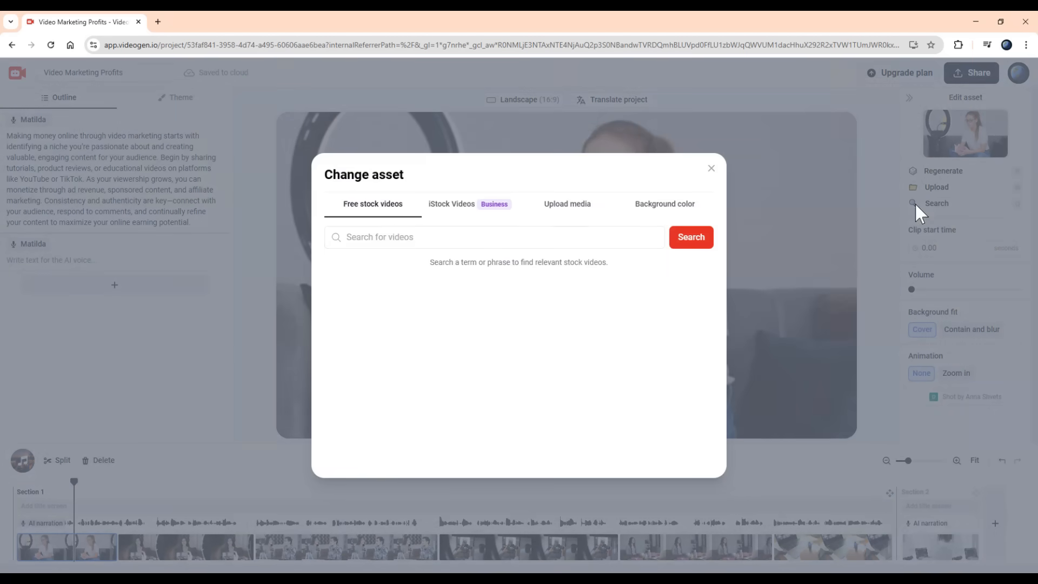
{"action": "left_click", "coordinate": [711, 167]}
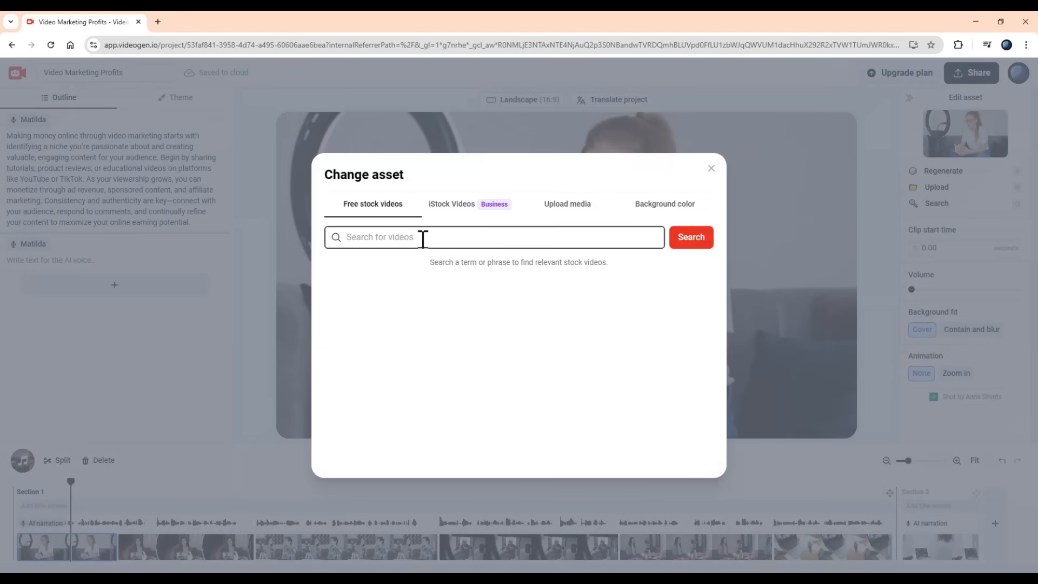
{"action": "type", "text": "make money"}
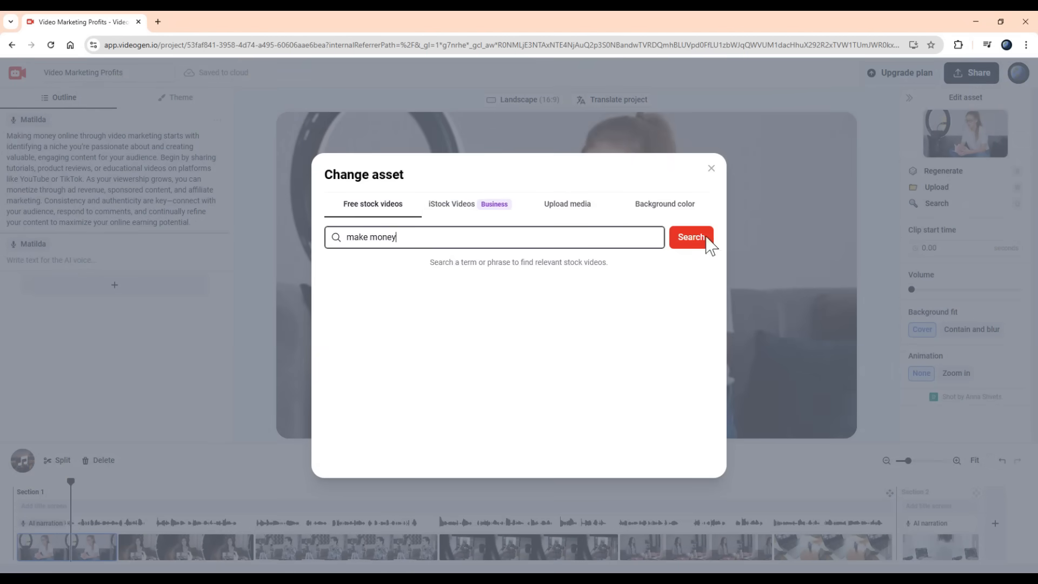
{"action": "left_click", "coordinate": [691, 237]}
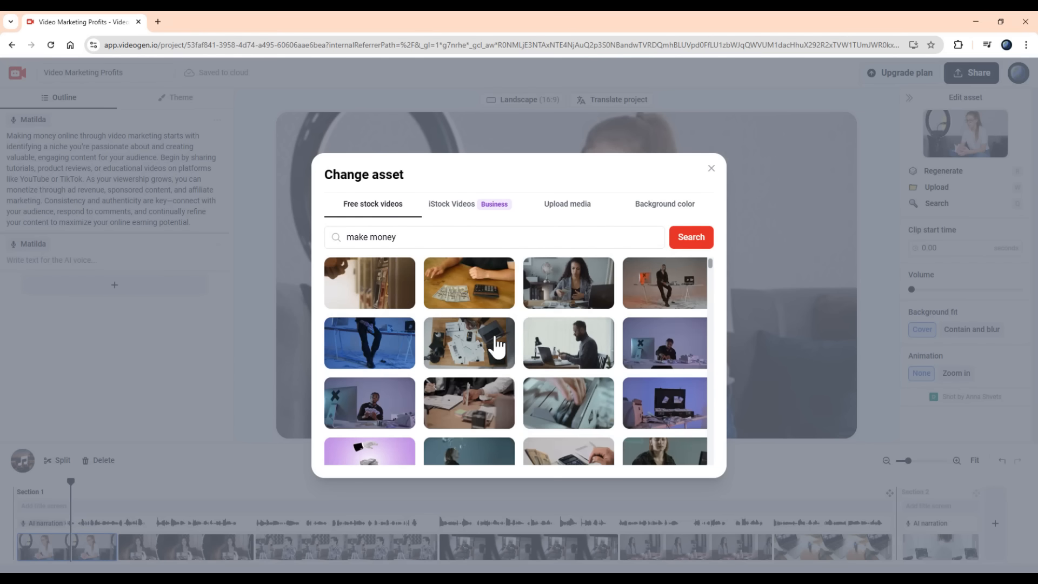
{"action": "scroll", "scroll_direction": "down", "scroll_amount": 3}
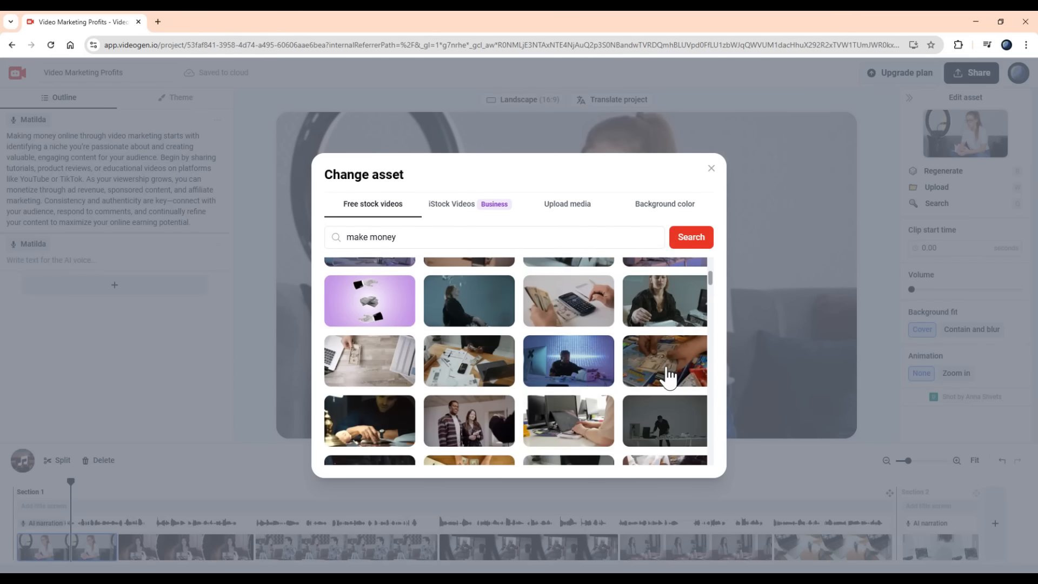
{"action": "left_click", "coordinate": [665, 361]}
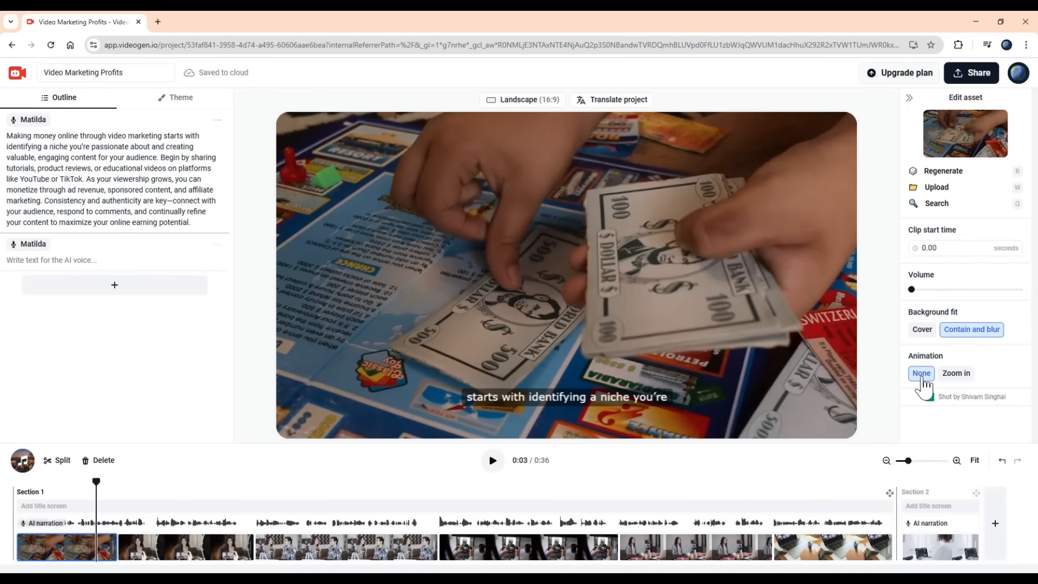
{"action": "left_click", "coordinate": [956, 373]}
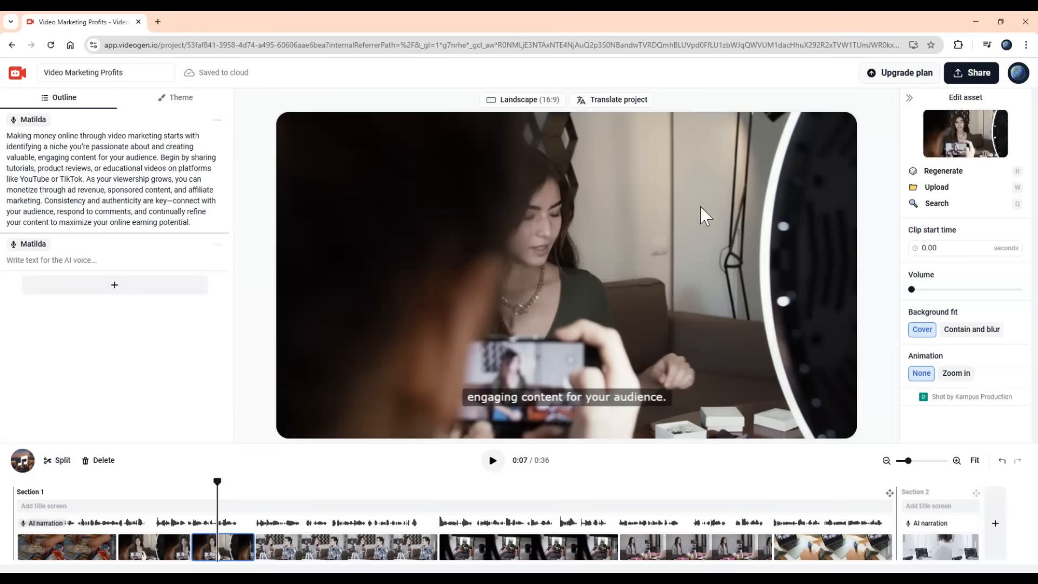
- Swap the third clip for crowd footage from an 'audience' search, then open Theme settings
{"action": "left_click", "coordinate": [937, 203]}
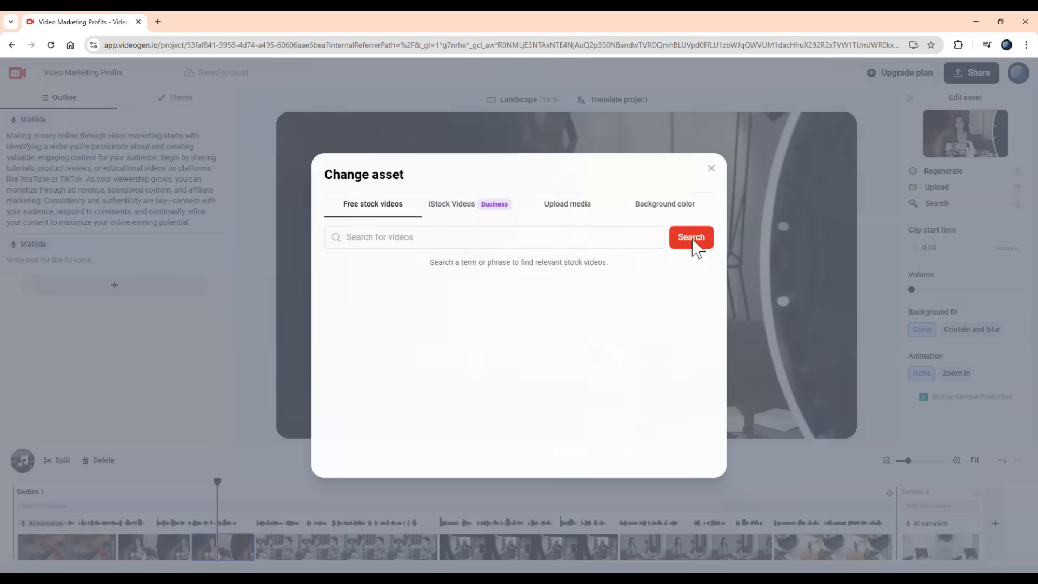
{"action": "left_click", "coordinate": [690, 237]}
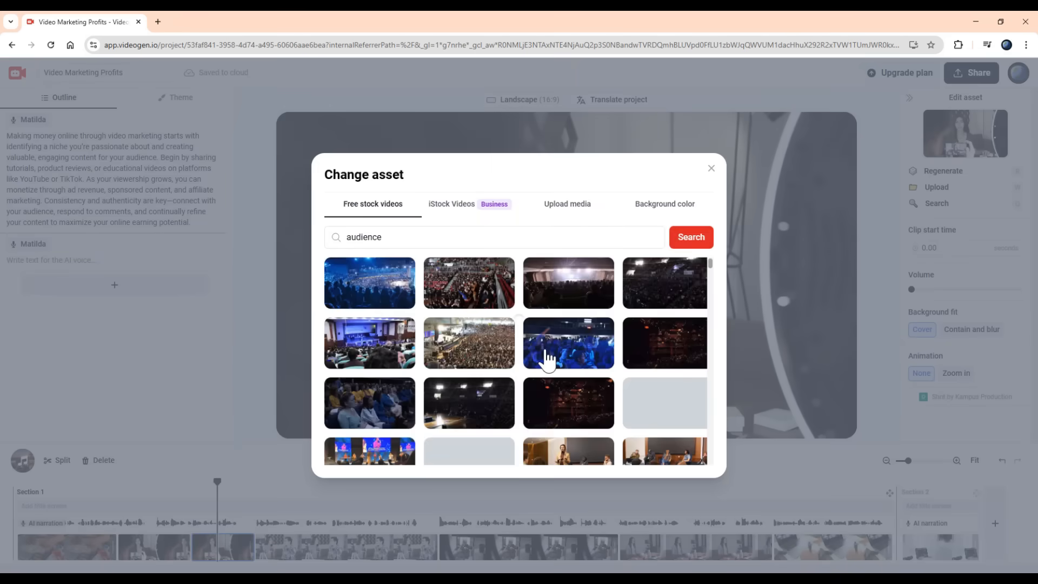
{"action": "left_click", "coordinate": [567, 342]}
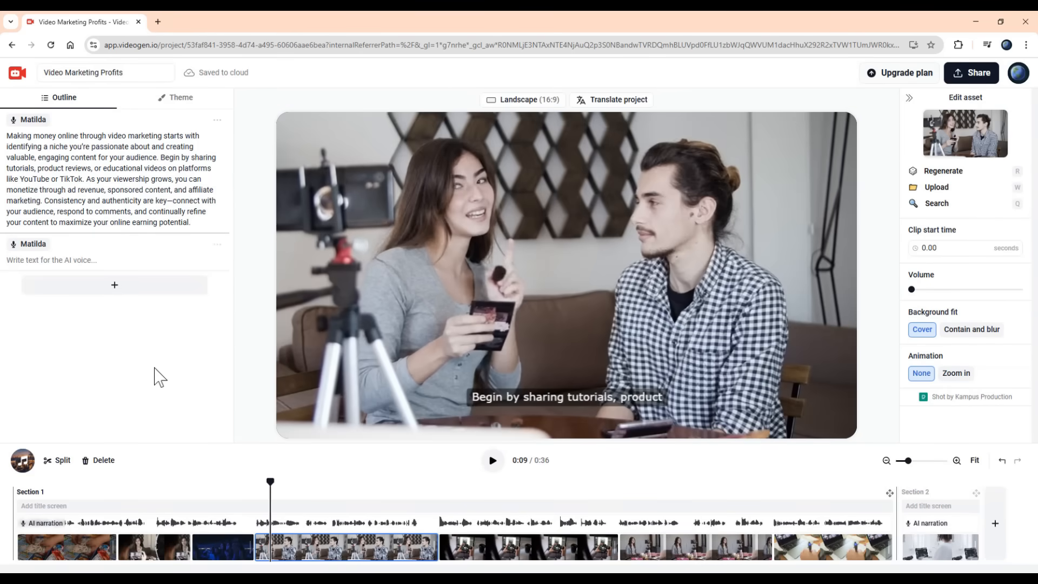
{"action": "left_click", "coordinate": [180, 98]}
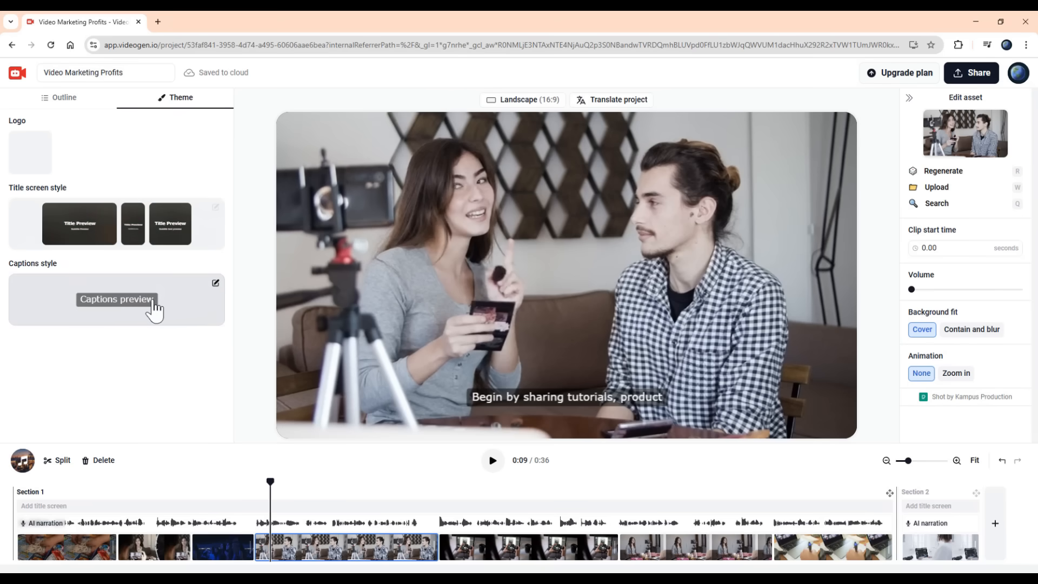
- Set the caption font to Merriweather and keep the subtitles aligned at the bottom
{"action": "left_click", "coordinate": [216, 283]}
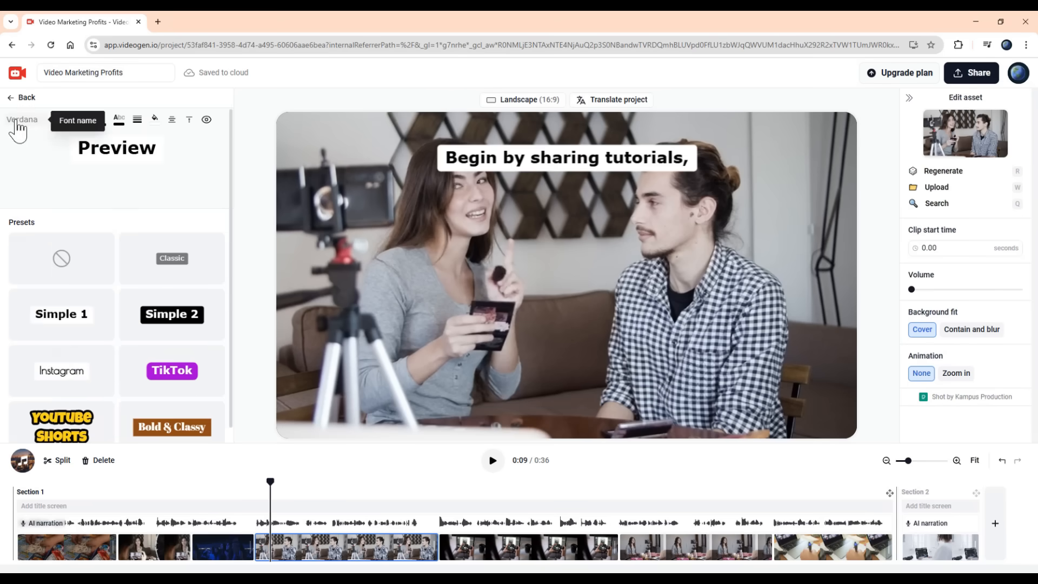
{"action": "left_click", "coordinate": [59, 120]}
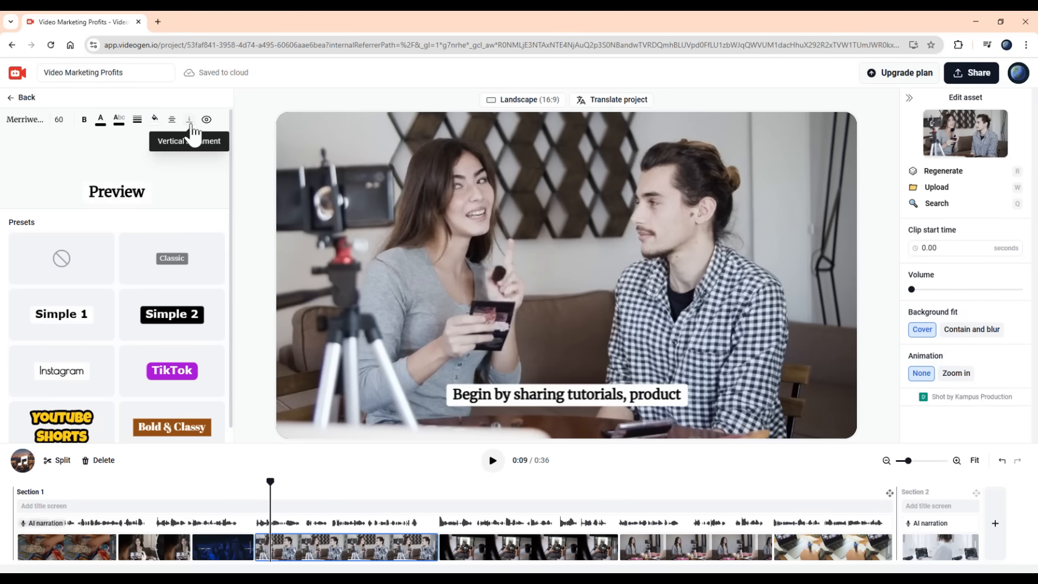
{"action": "left_click", "coordinate": [190, 119]}
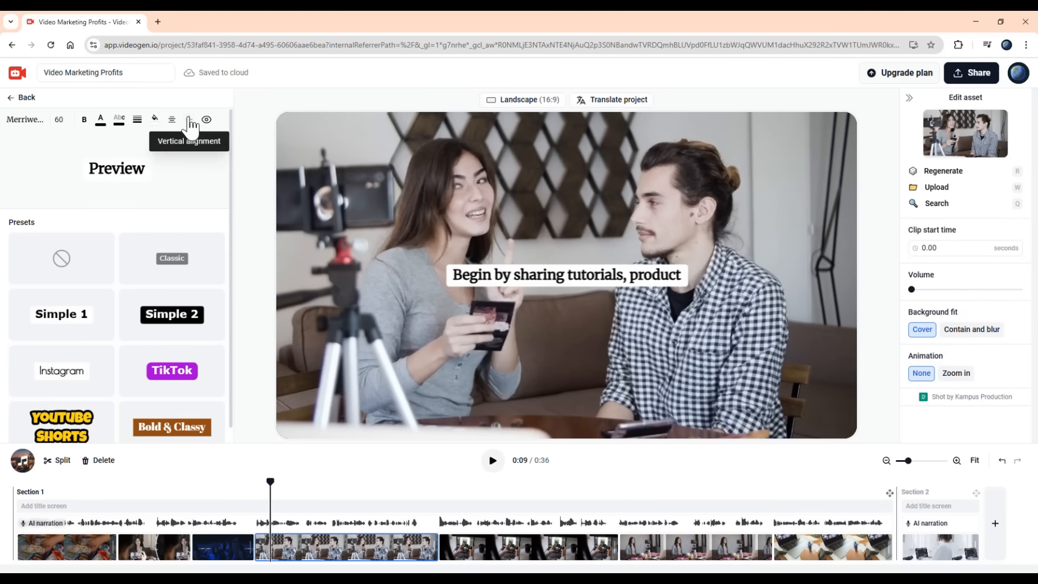
{"action": "left_click", "coordinate": [189, 119]}
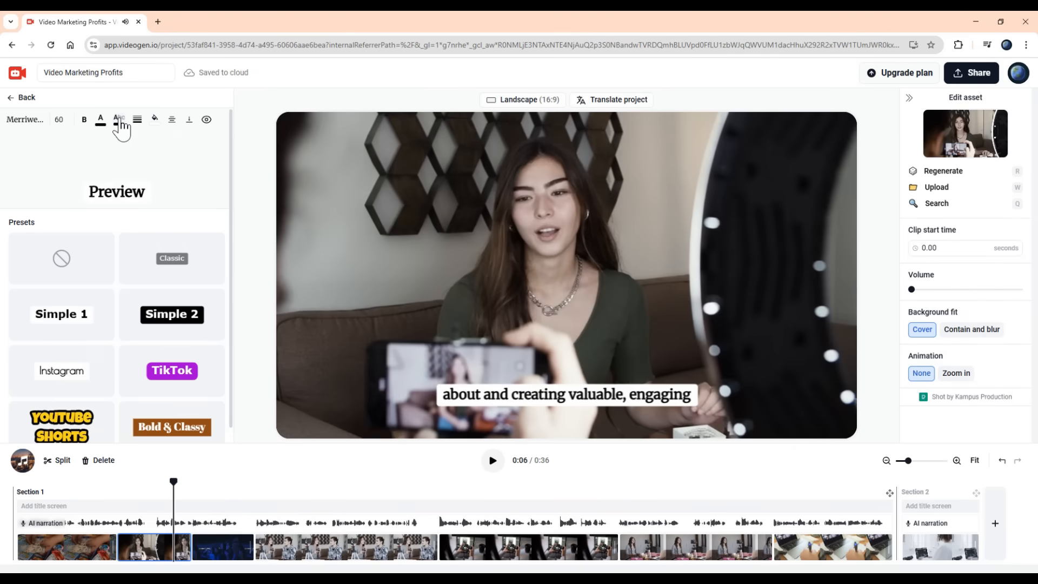
- Highlight spoken words in yellow and play the preview to check it
{"action": "left_click", "coordinate": [119, 120]}
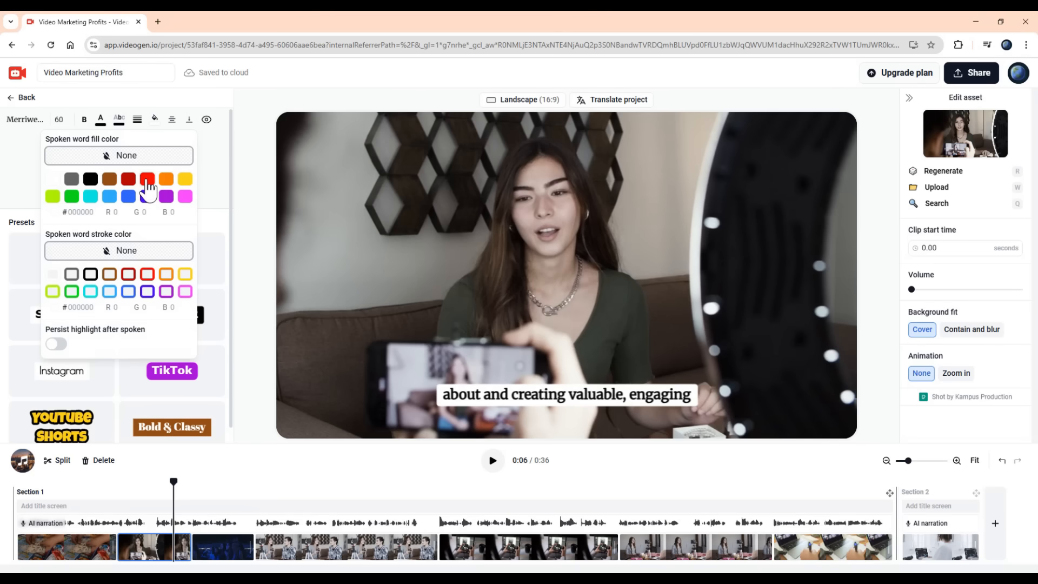
{"action": "left_click", "coordinate": [185, 178]}
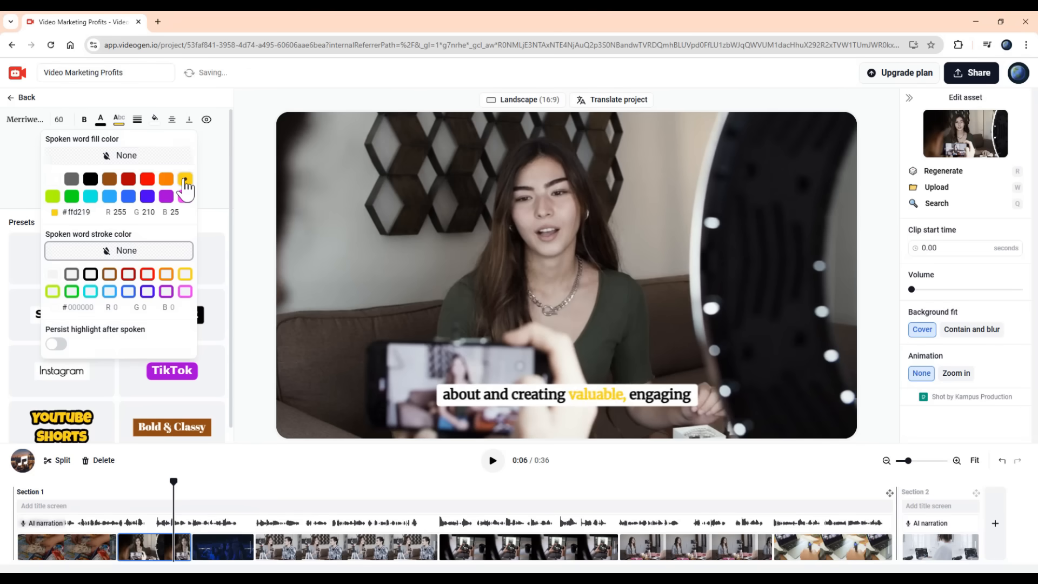
{"action": "left_click", "coordinate": [492, 460]}
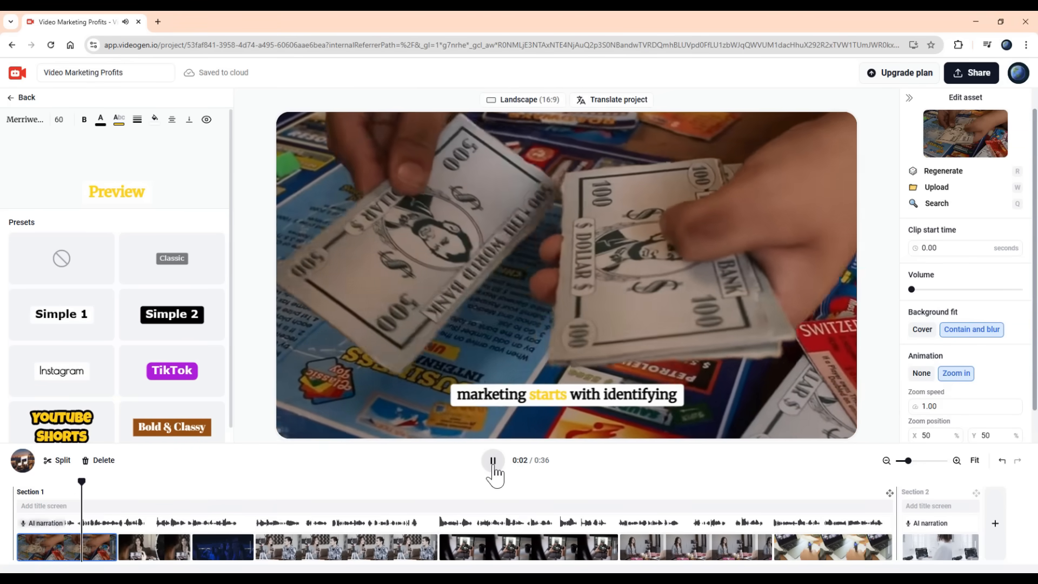
{"action": "left_click", "coordinate": [493, 460]}
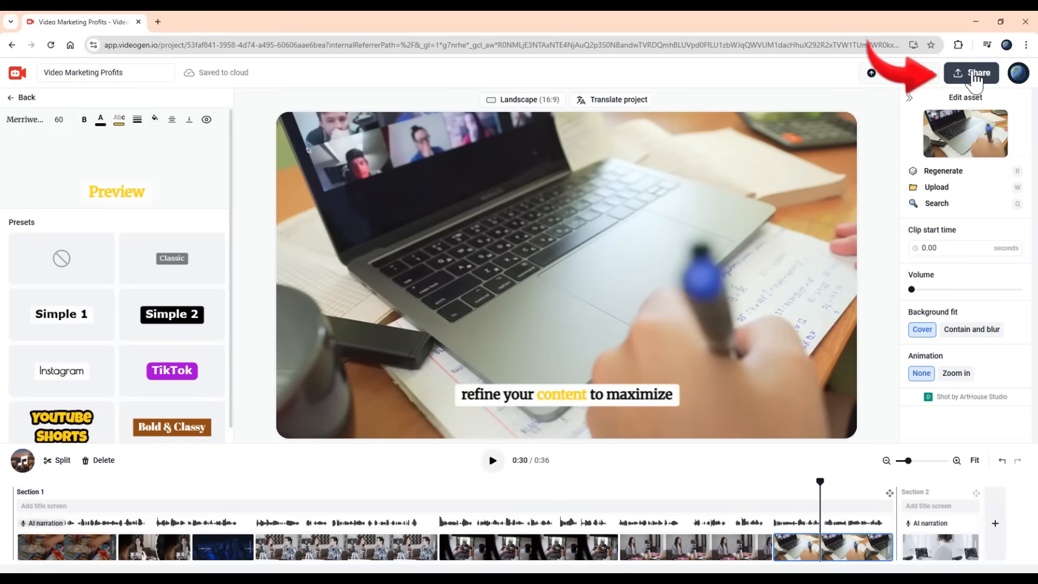
- Attempt a 1080p video export, then view all Pro plan features
{"action": "left_click", "coordinate": [976, 73]}
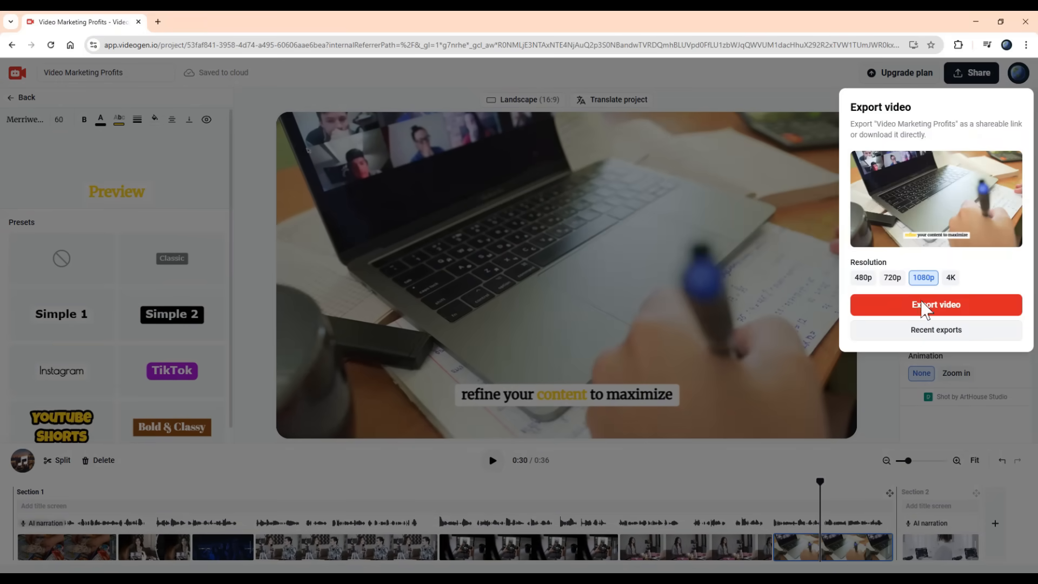
{"action": "mouse_move", "coordinate": [950, 277]}
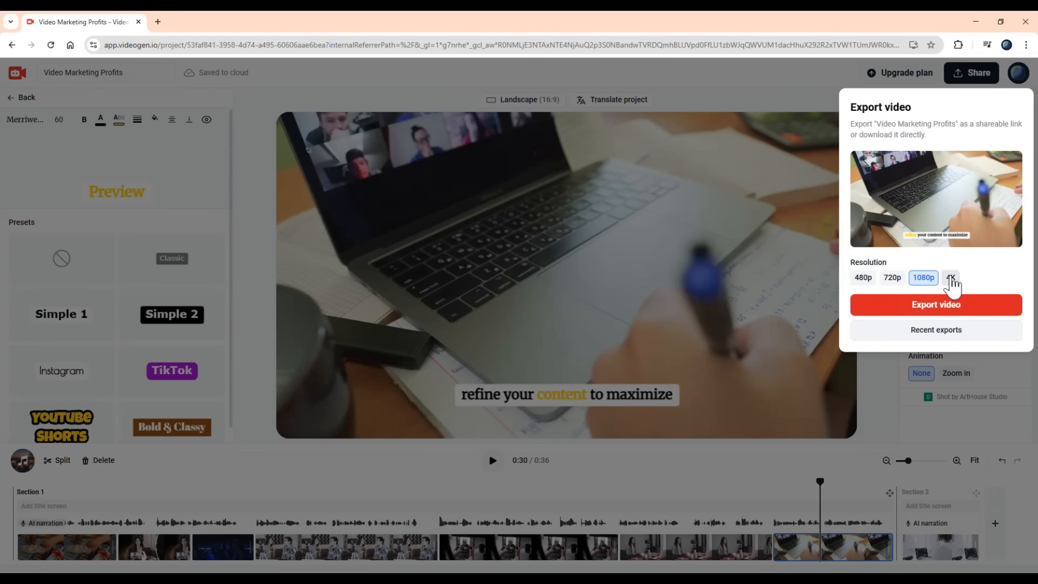
{"action": "mouse_move", "coordinate": [854, 283]}
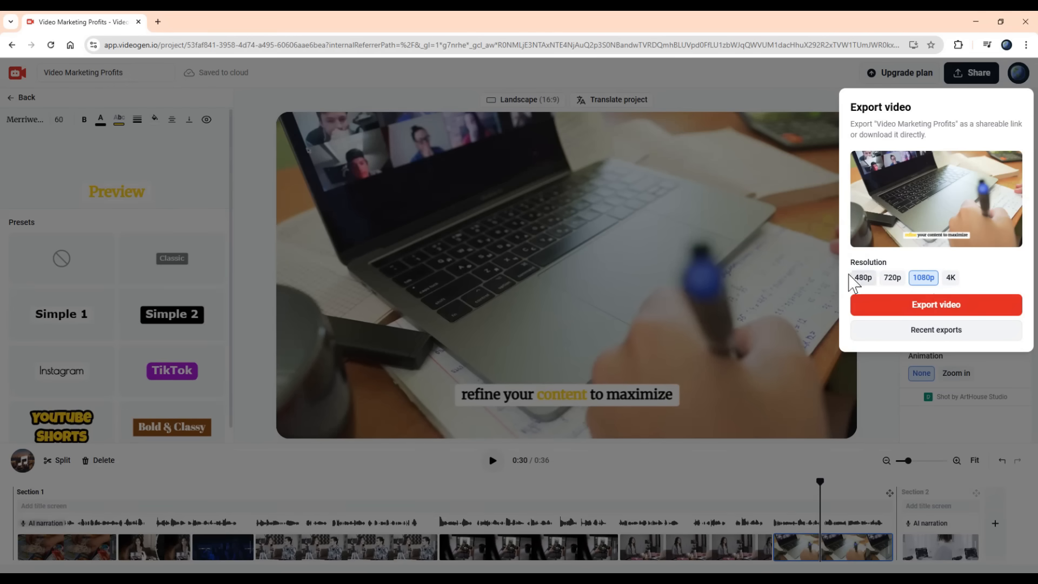
{"action": "mouse_move", "coordinate": [696, 473]}
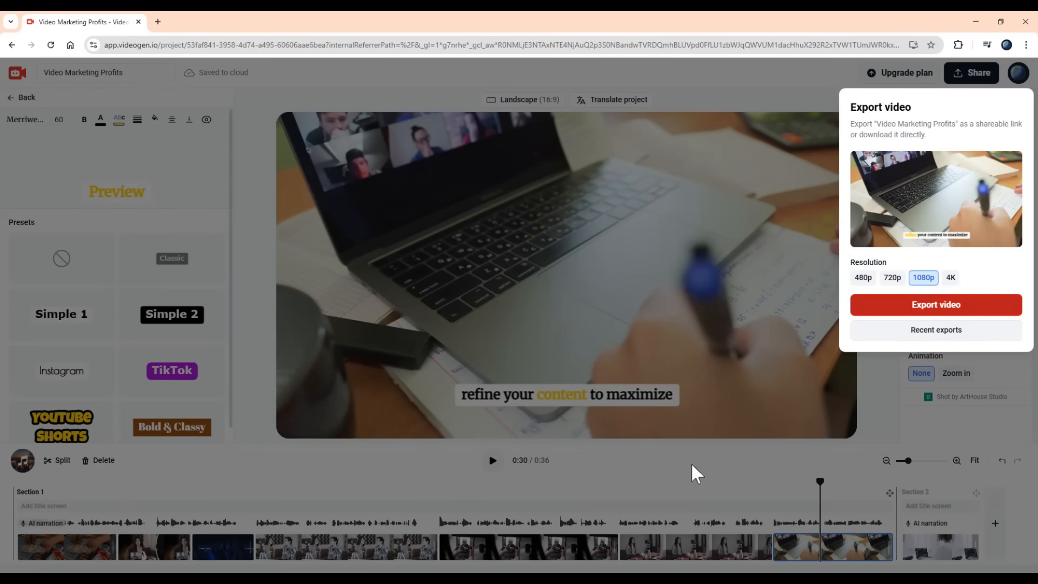
{"action": "left_click", "coordinate": [934, 304]}
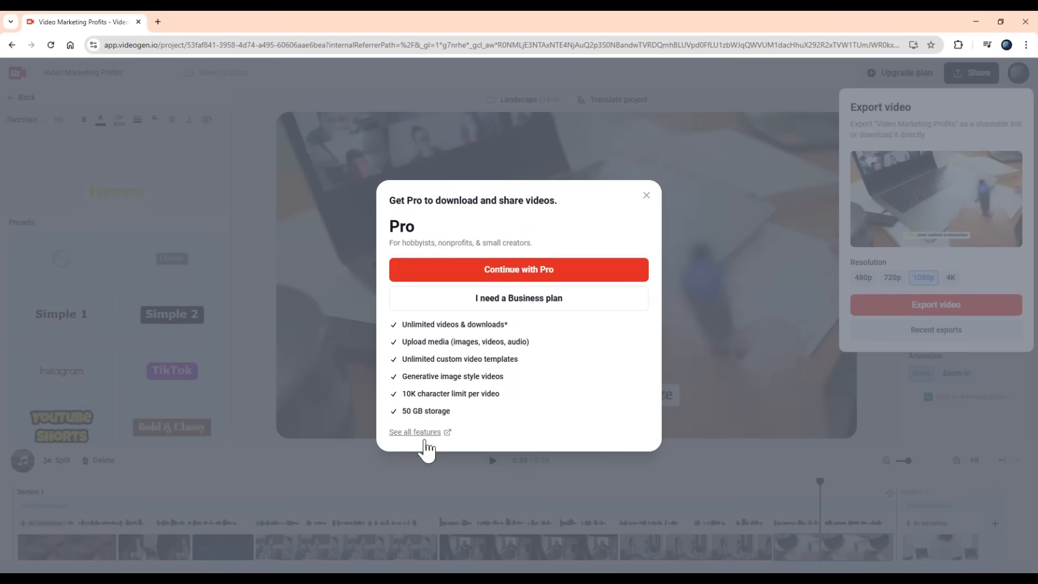
{"action": "mouse_move", "coordinate": [415, 432]}
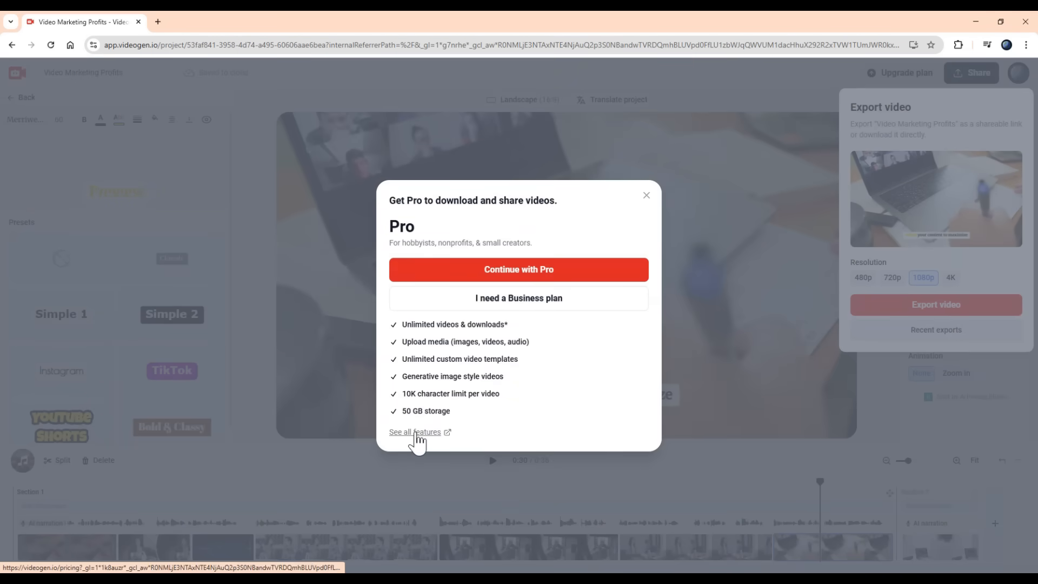
{"action": "left_click", "coordinate": [416, 433]}
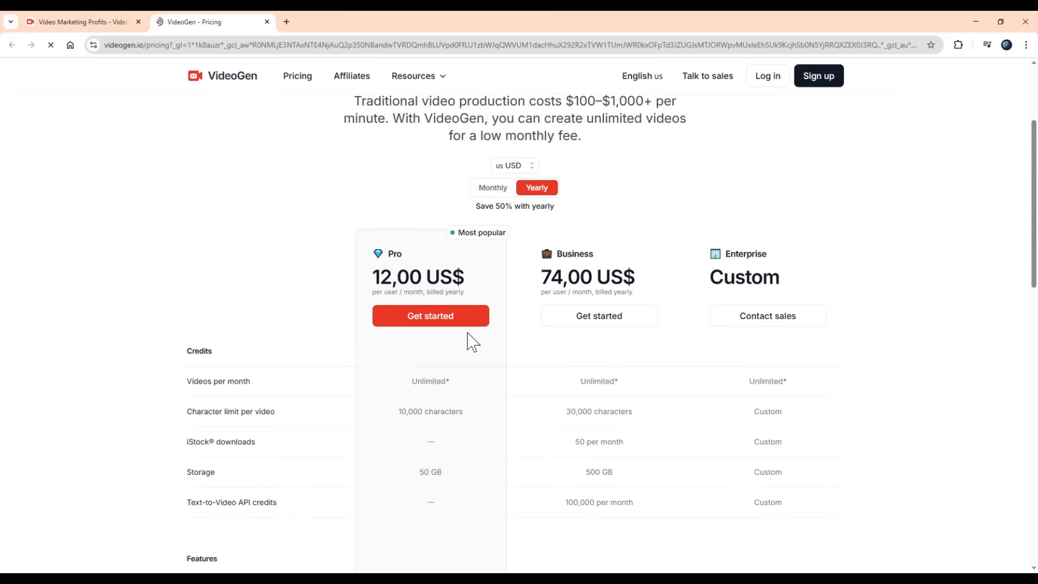
- Compare monthly and yearly plan prices, then close the pricing page
{"action": "left_click", "coordinate": [492, 187]}
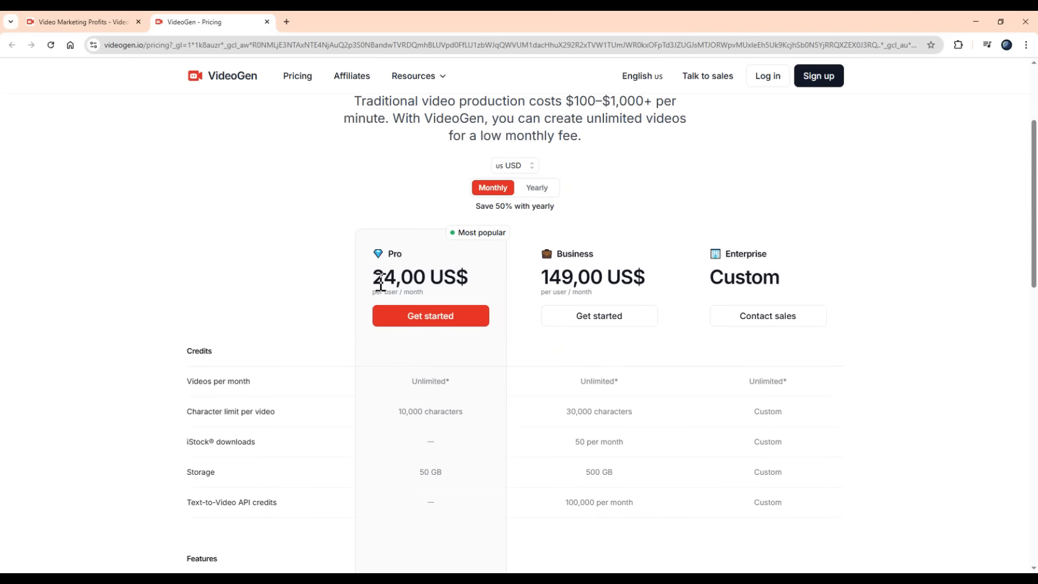
{"action": "mouse_move", "coordinate": [581, 277]}
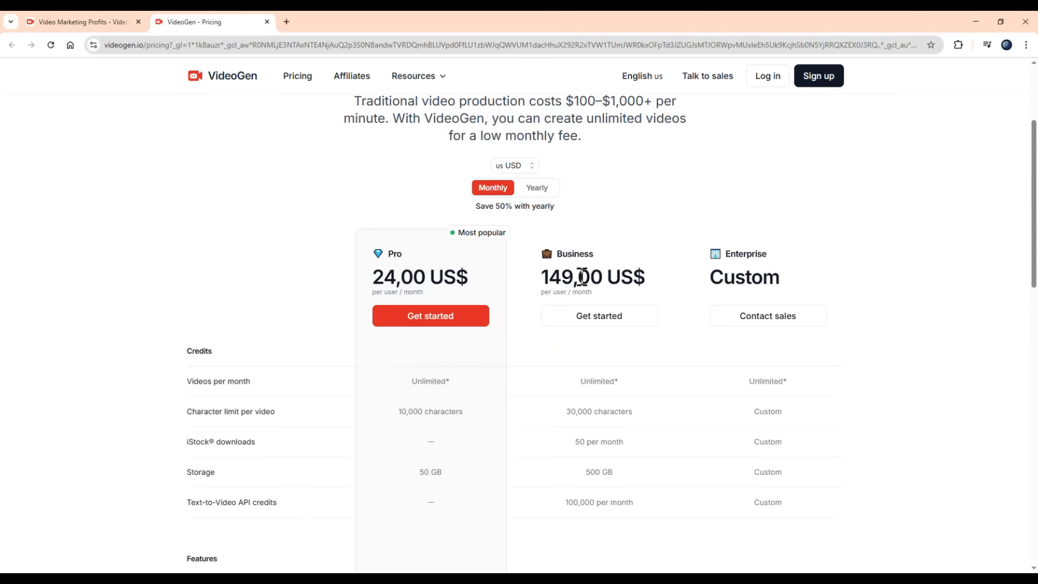
{"action": "mouse_move", "coordinate": [538, 211]}
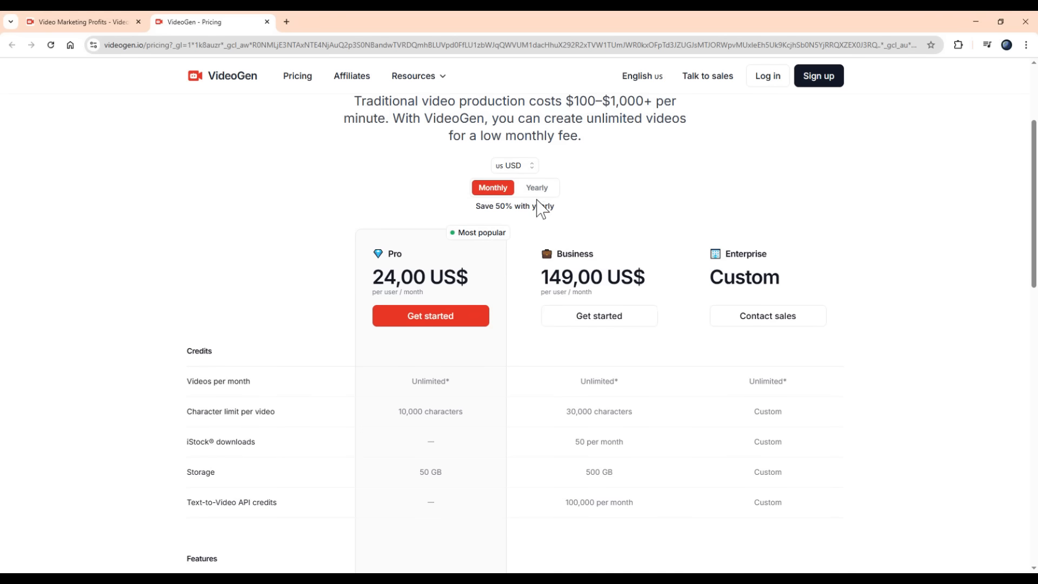
{"action": "left_click", "coordinate": [536, 187]}
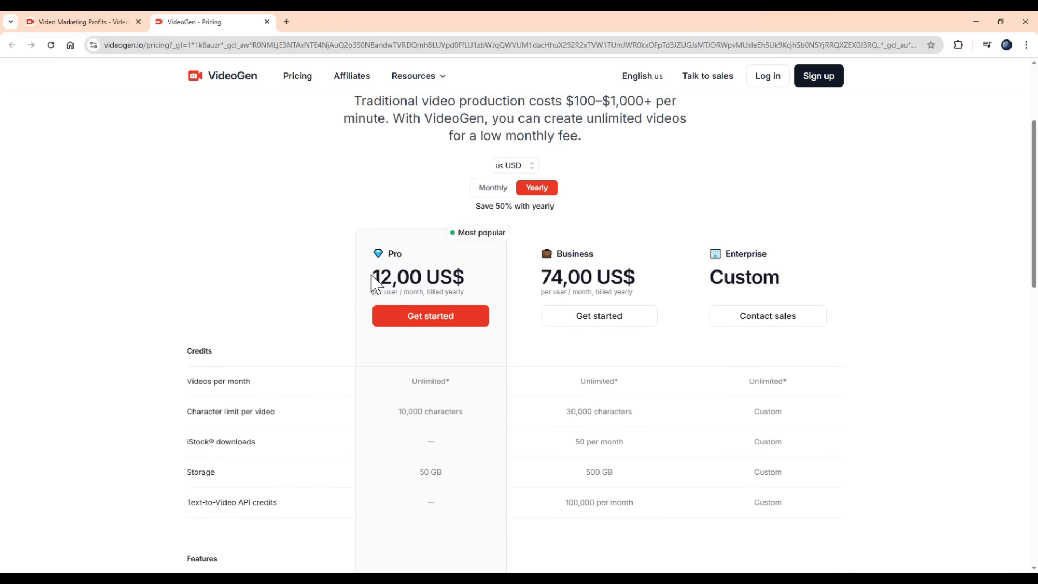
{"action": "mouse_move", "coordinate": [375, 281]}
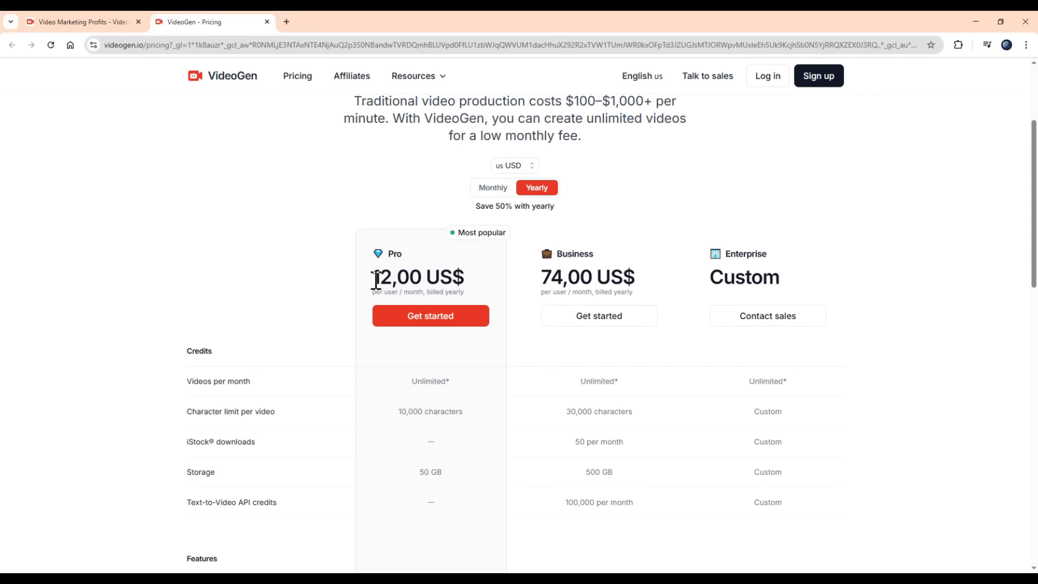
{"action": "mouse_move", "coordinate": [559, 277]}
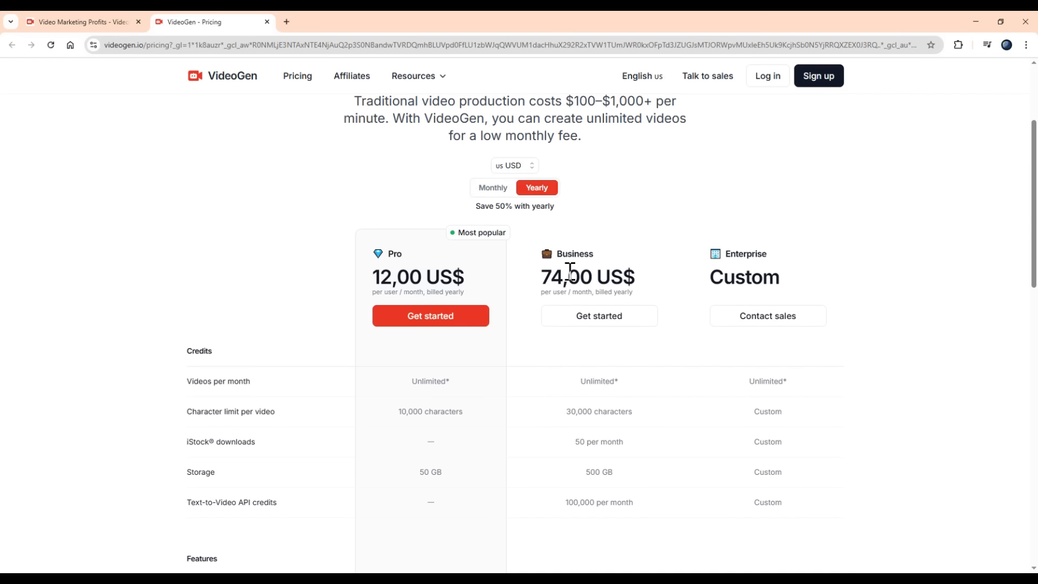
{"action": "left_click", "coordinate": [492, 188]}
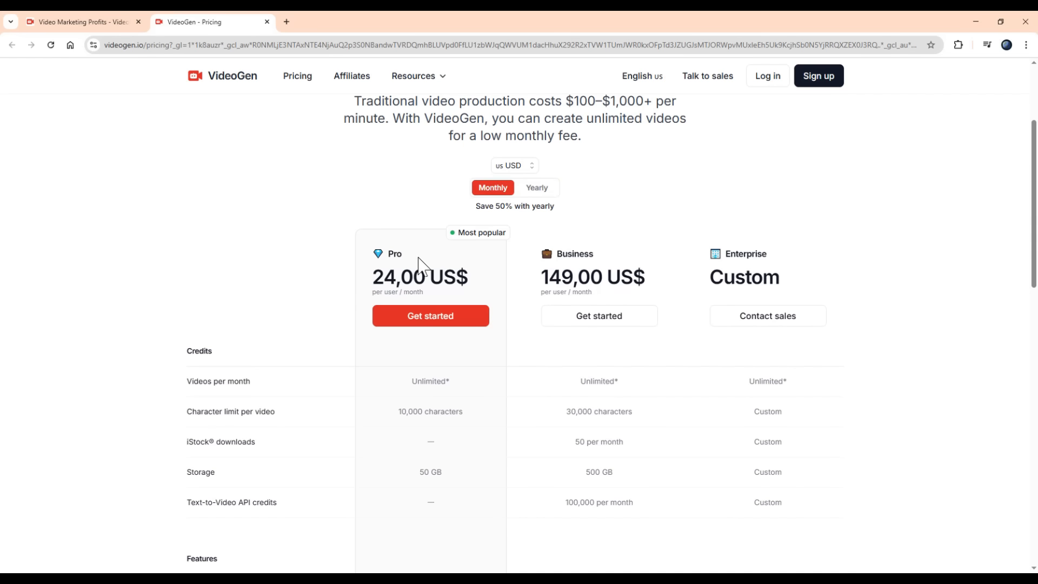
{"action": "scroll", "scroll_direction": "down", "scroll_amount": 3}
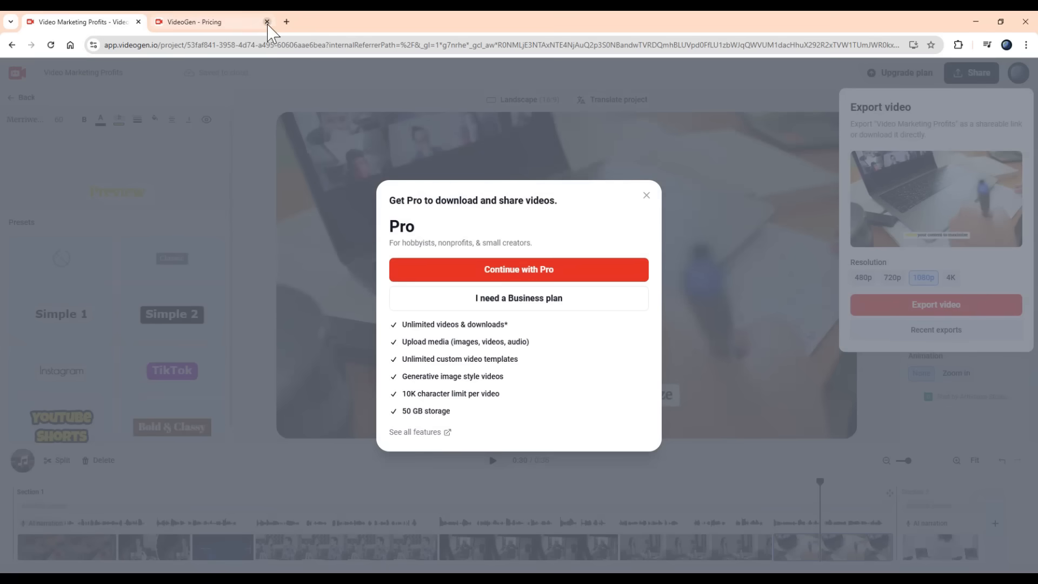
{"action": "left_click", "coordinate": [266, 21]}
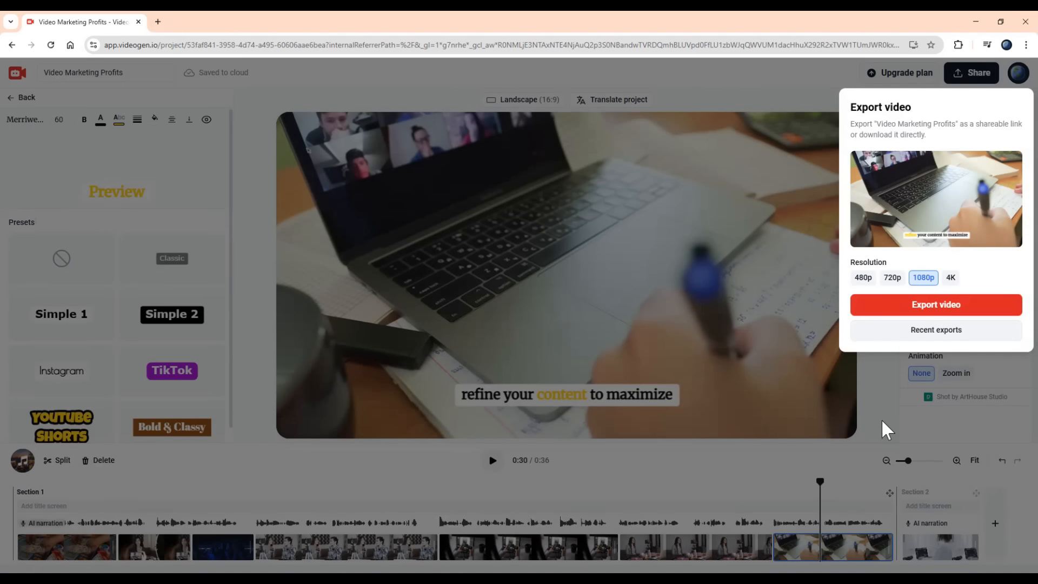